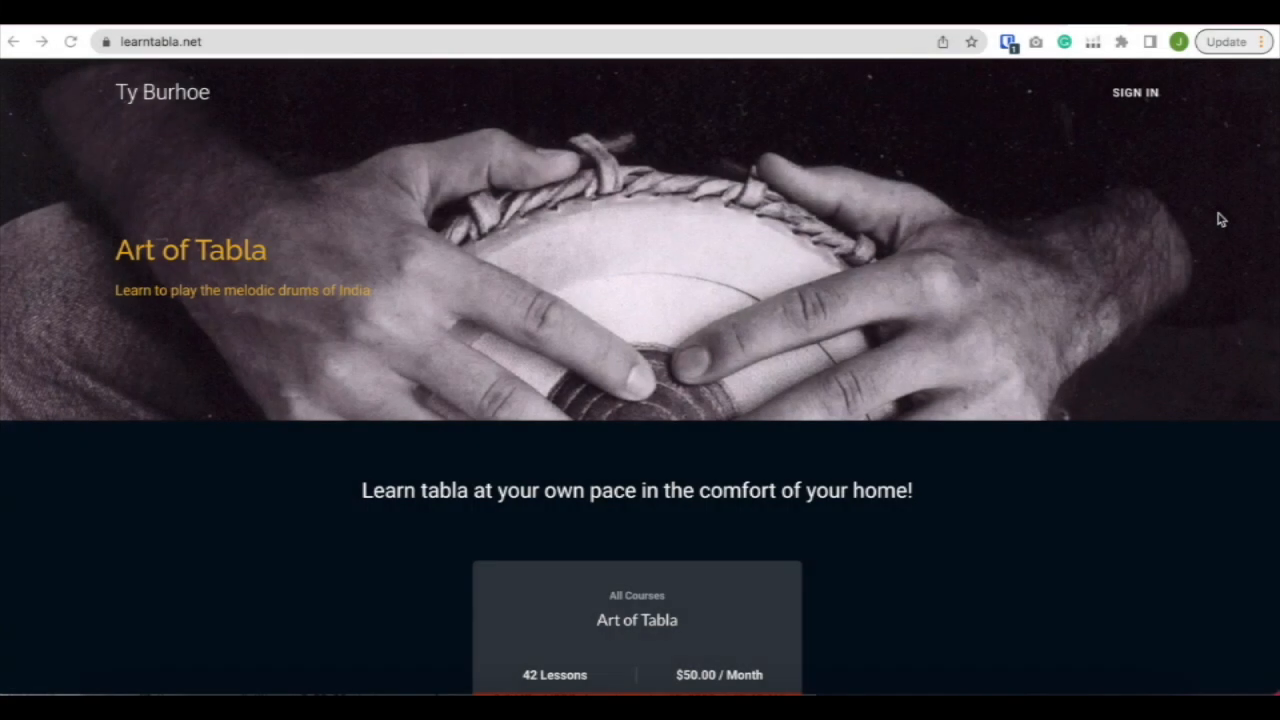
mouse_move(112, 252)
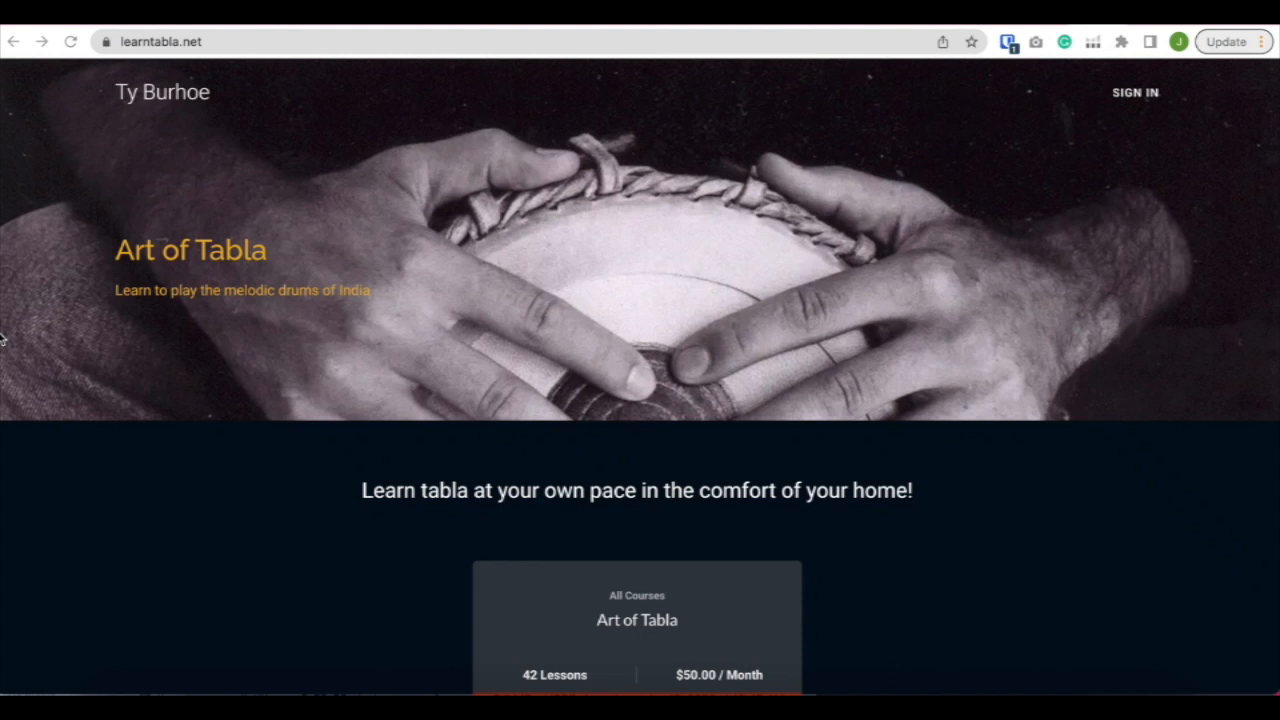
mouse_move(200, 278)
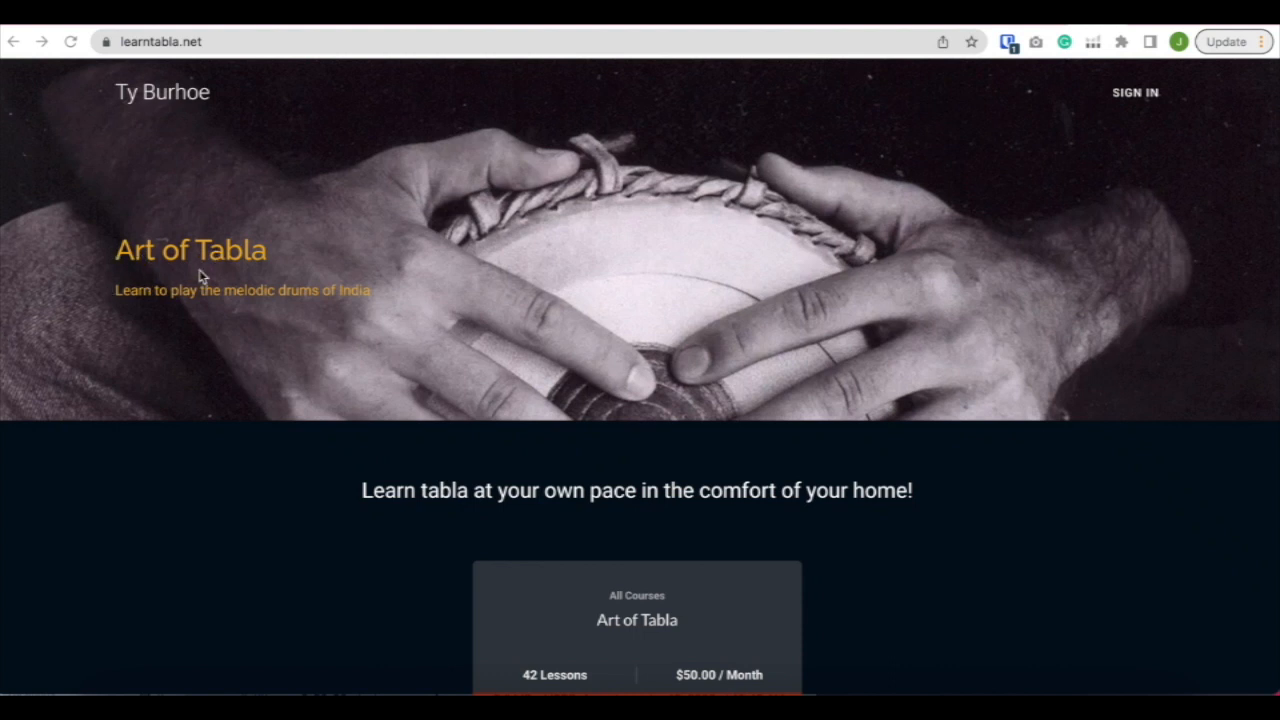
Sign in to learntabla.net using the saved login from the password manager
scroll("down", 3)
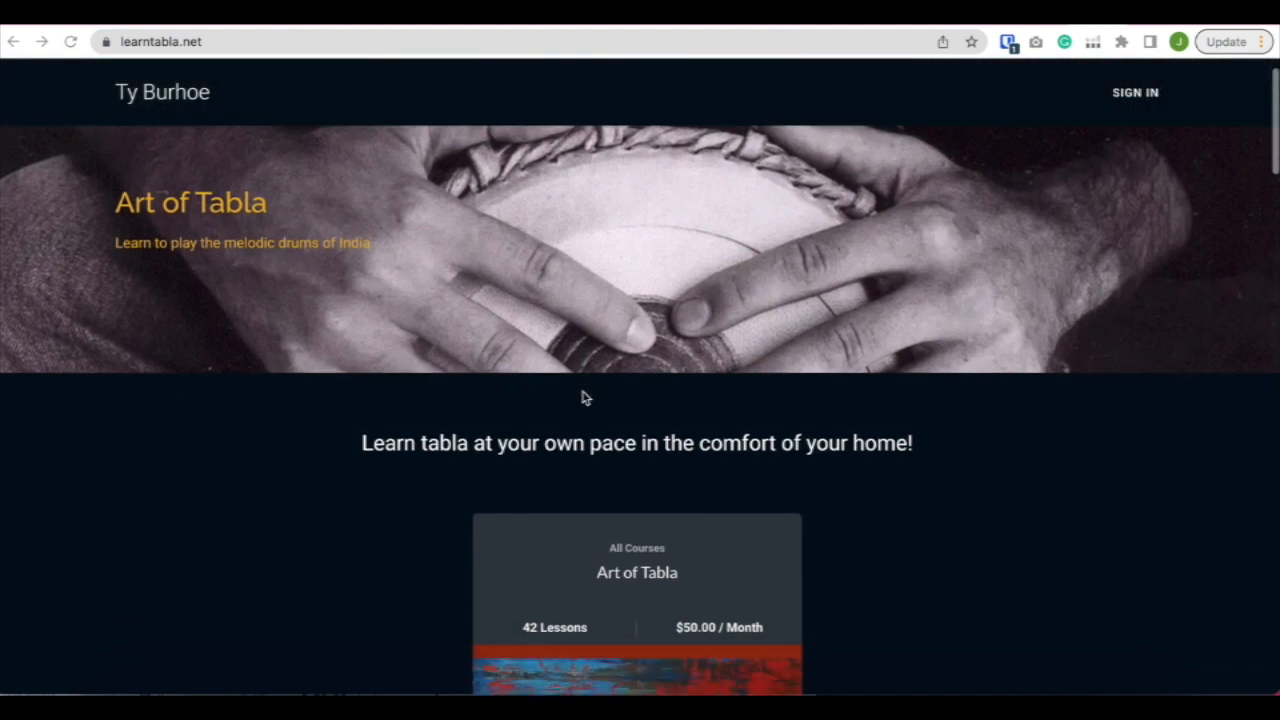
mouse_move(928, 388)
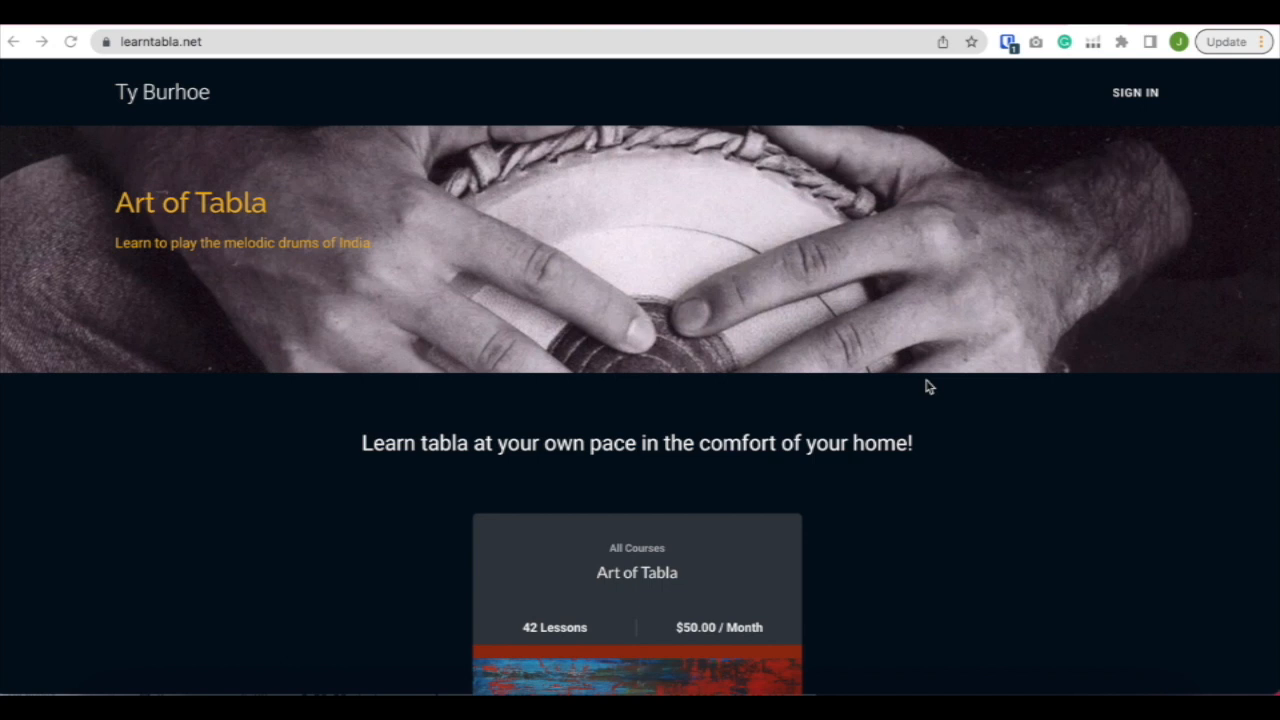
mouse_move(1072, 468)
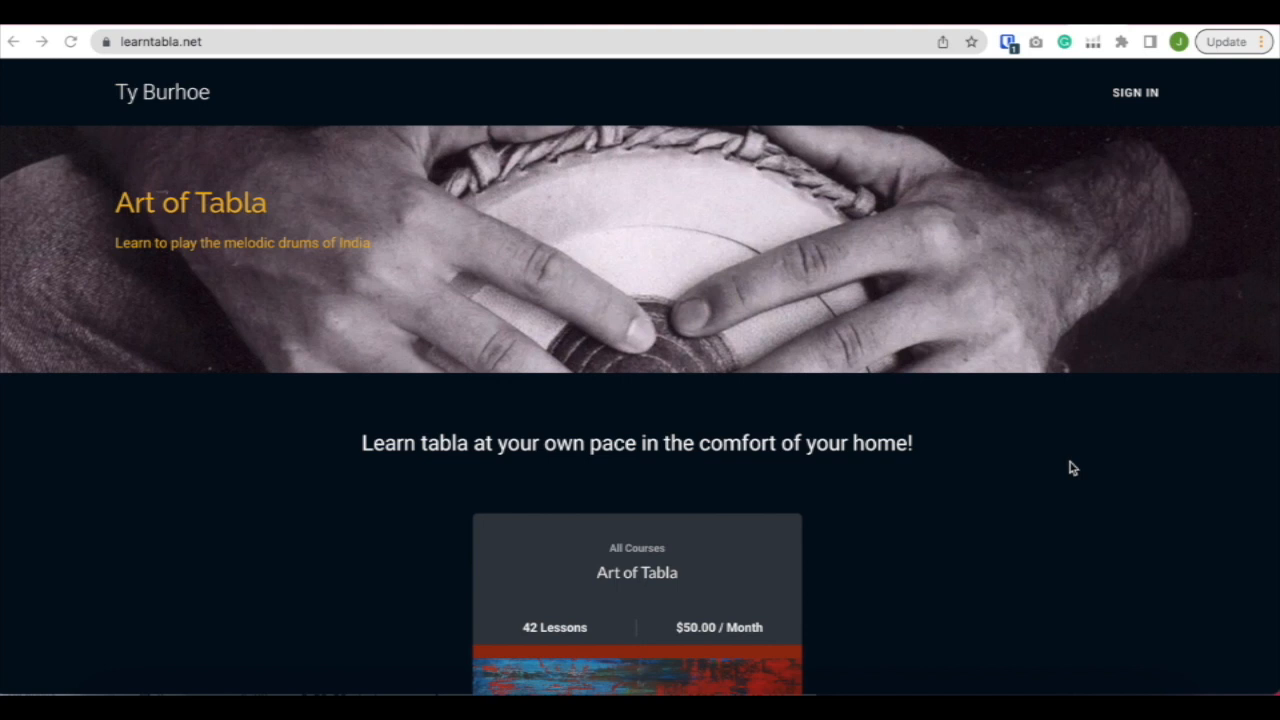
scroll("down", 3)
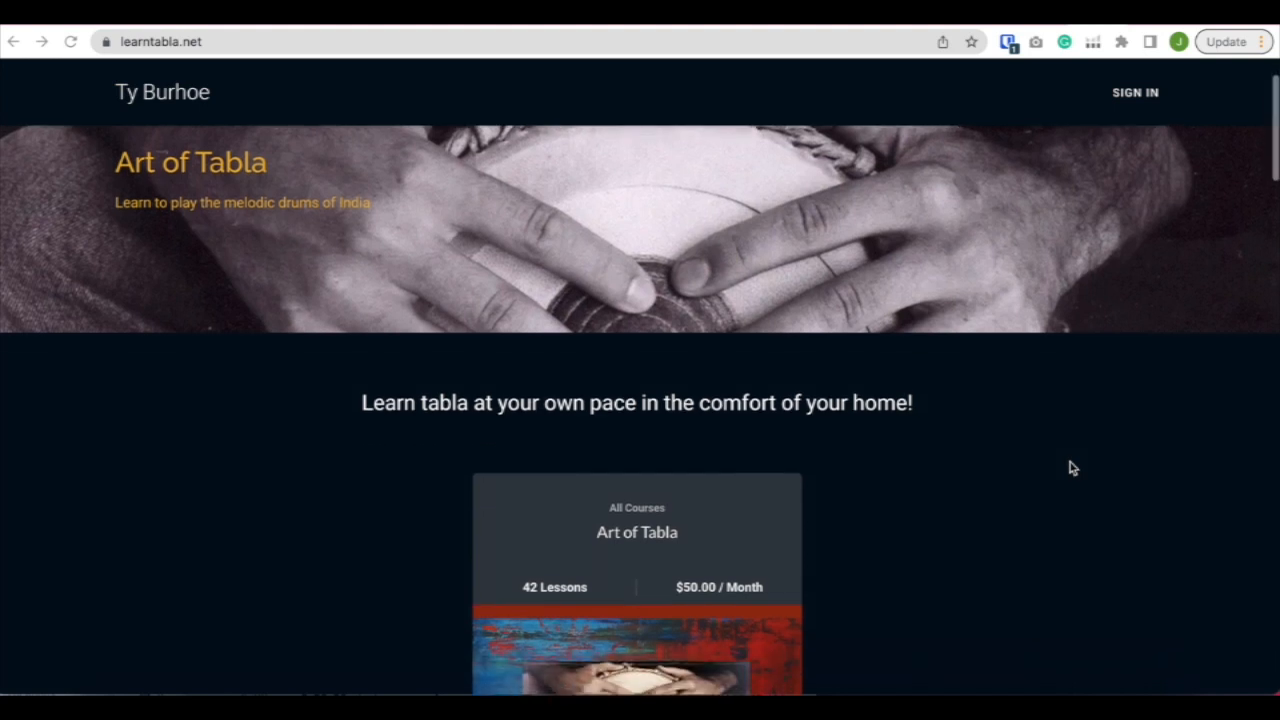
scroll("down", 3)
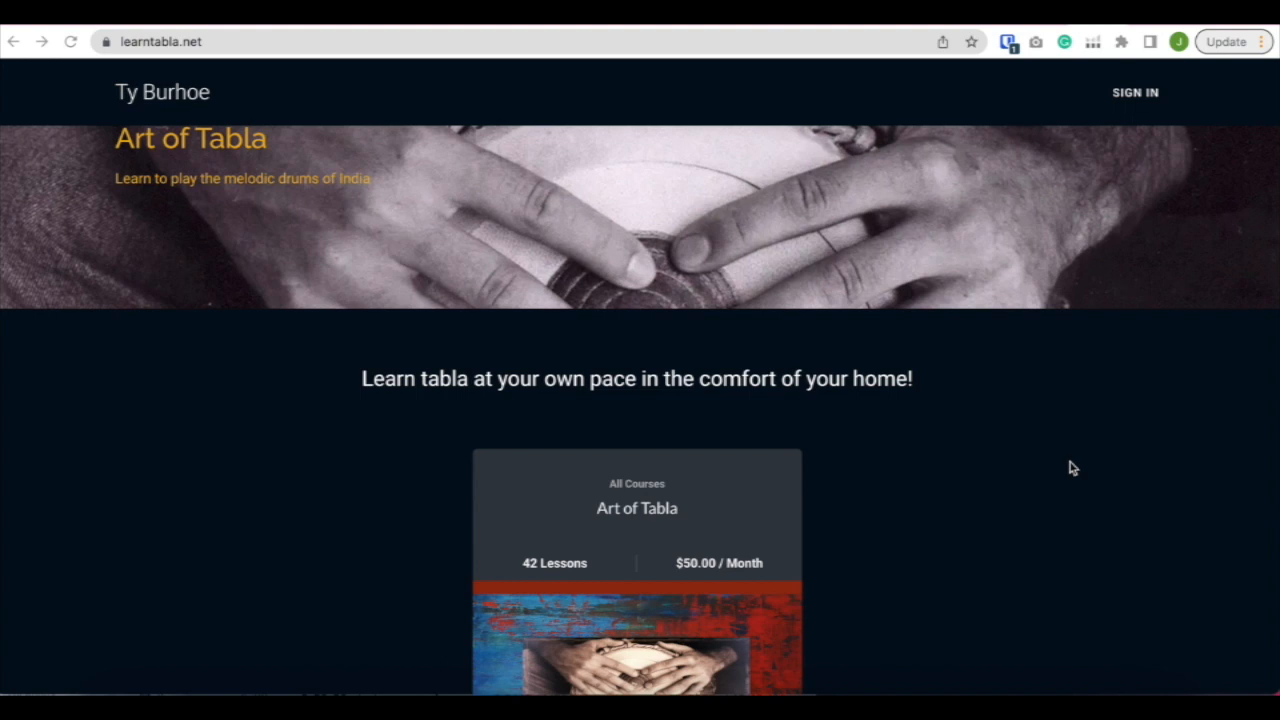
scroll("down", 3)
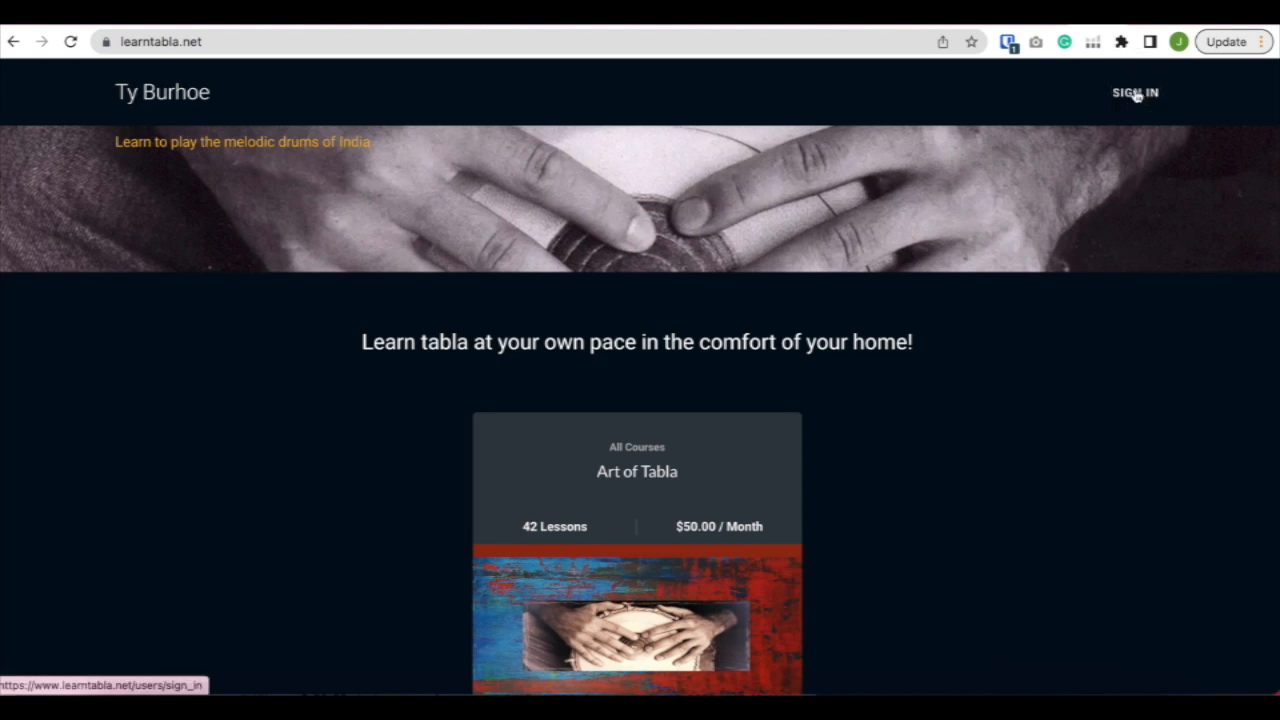
left_click(1136, 92)
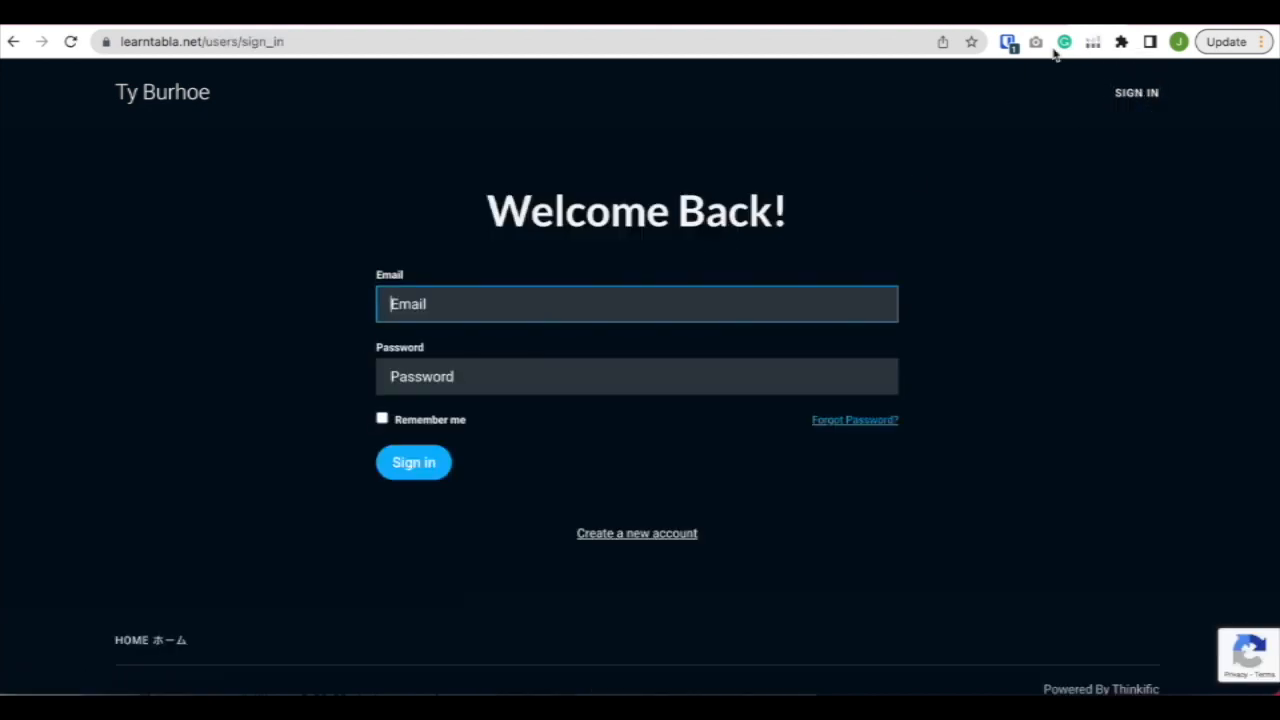
left_click(1008, 40)
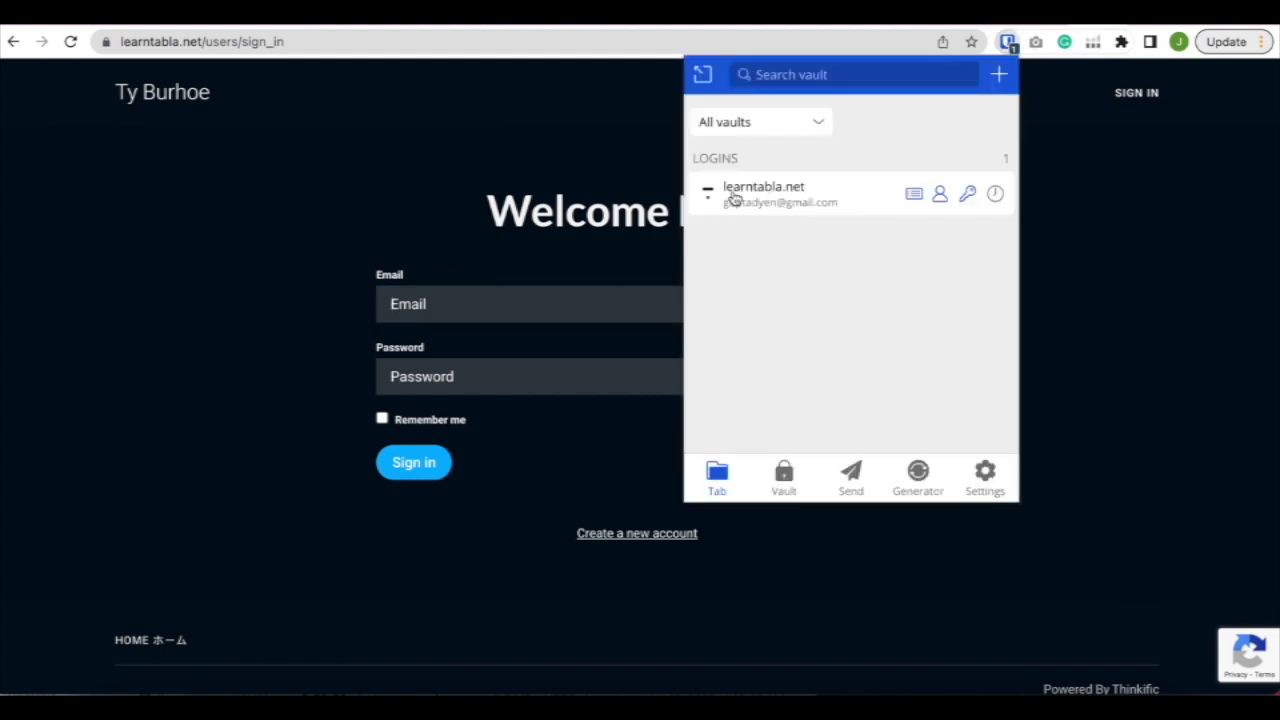
left_click(764, 192)
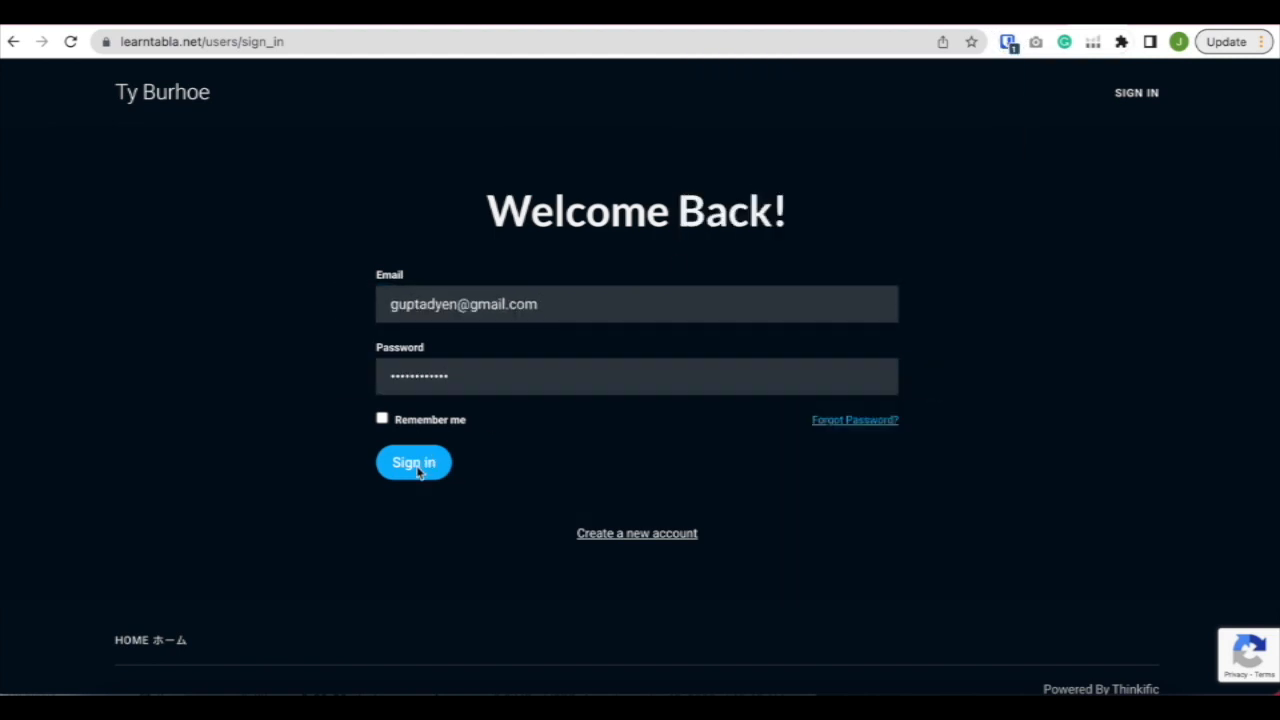
left_click(414, 462)
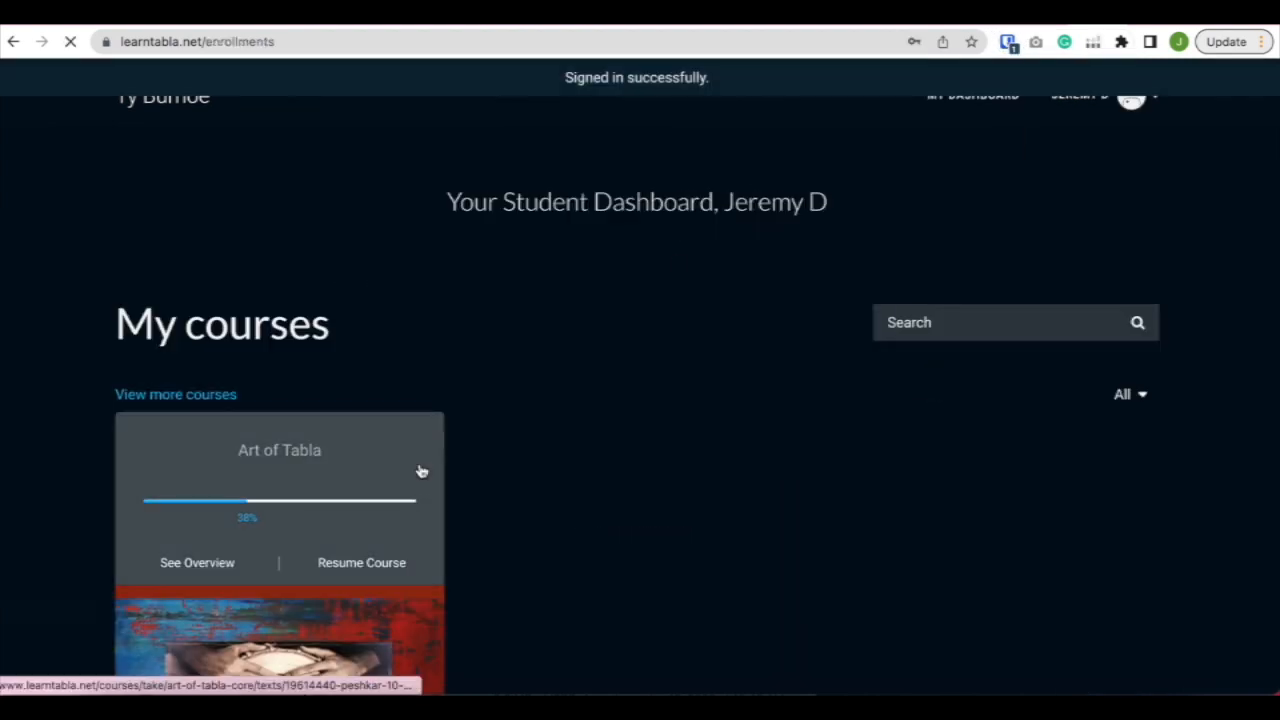
Return to the student dashboard listing the Art of Tabla course at 30% complete
left_click(360, 562)
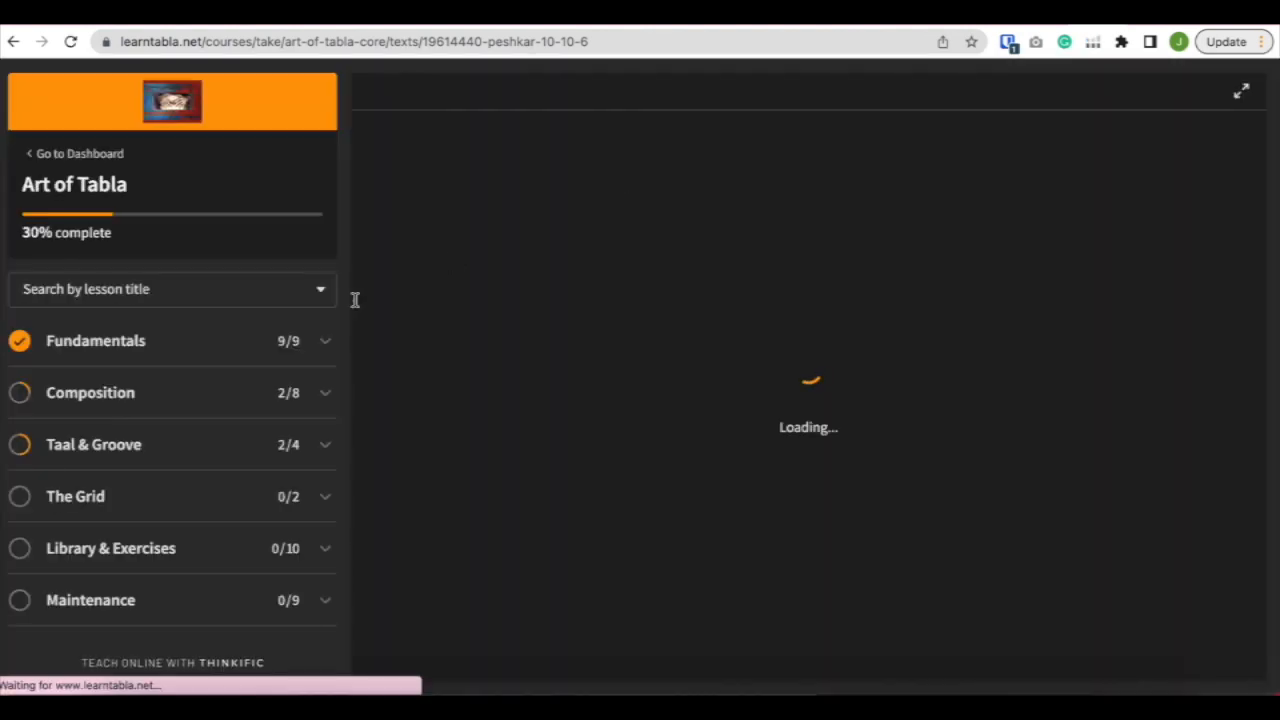
left_click(90, 392)
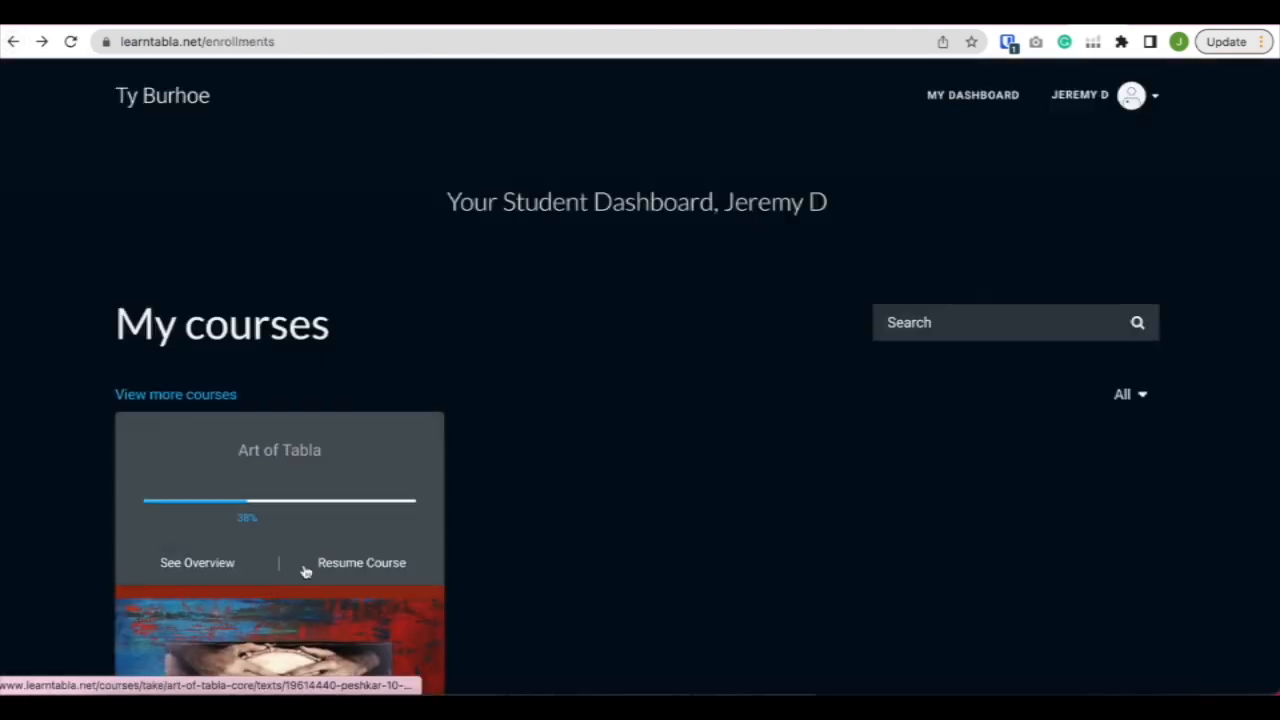
scroll("down", 3)
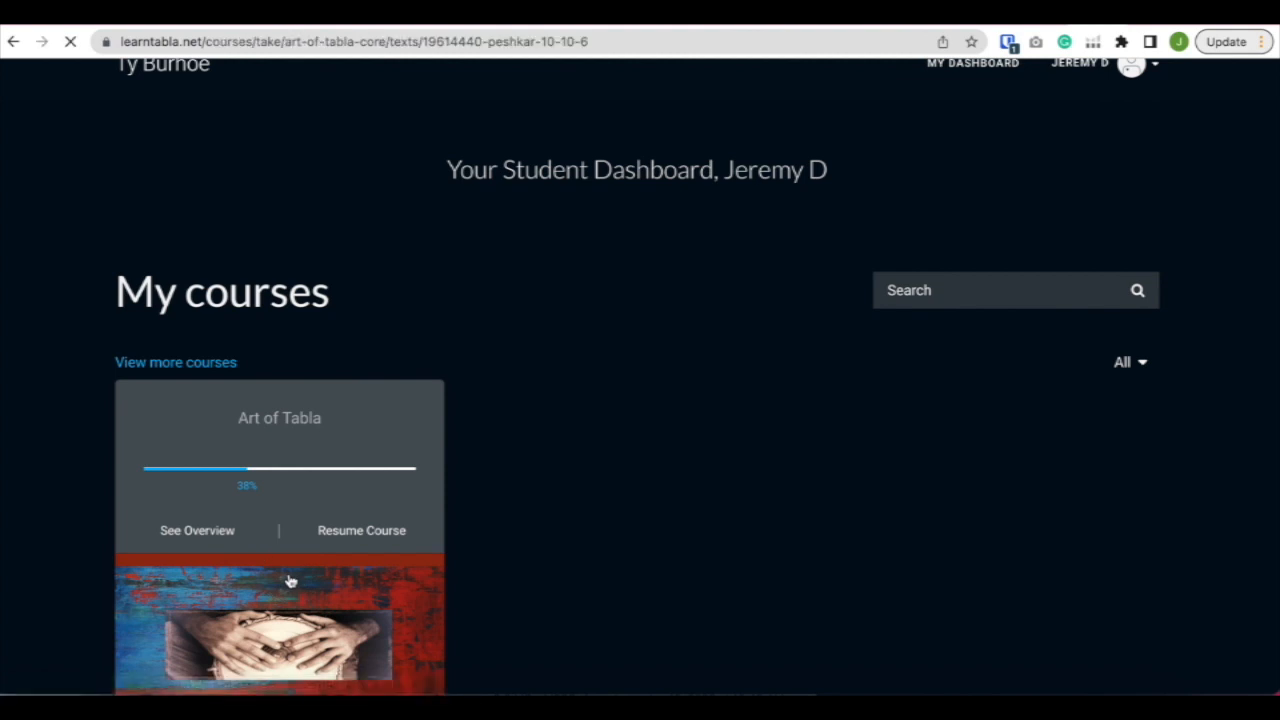
Resume the Art of Tabla course, landing on the Peshkar: 10 10 6 lesson
left_click(360, 530)
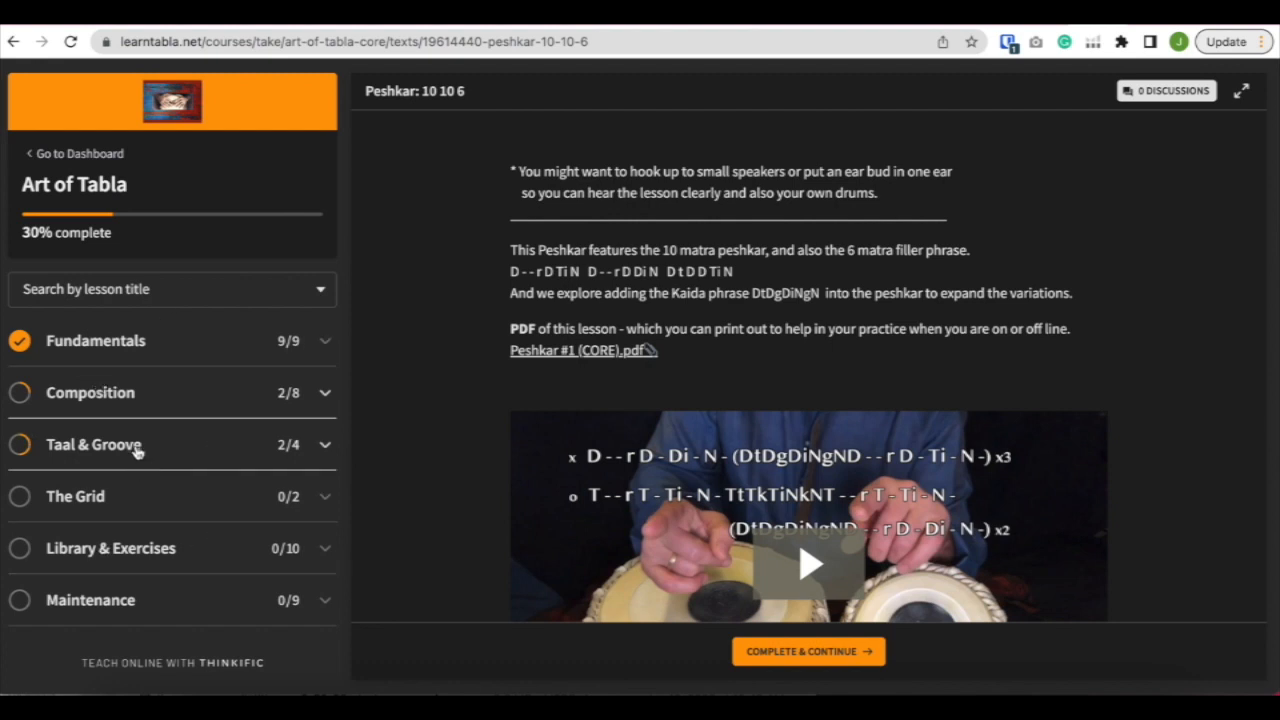
mouse_move(76, 368)
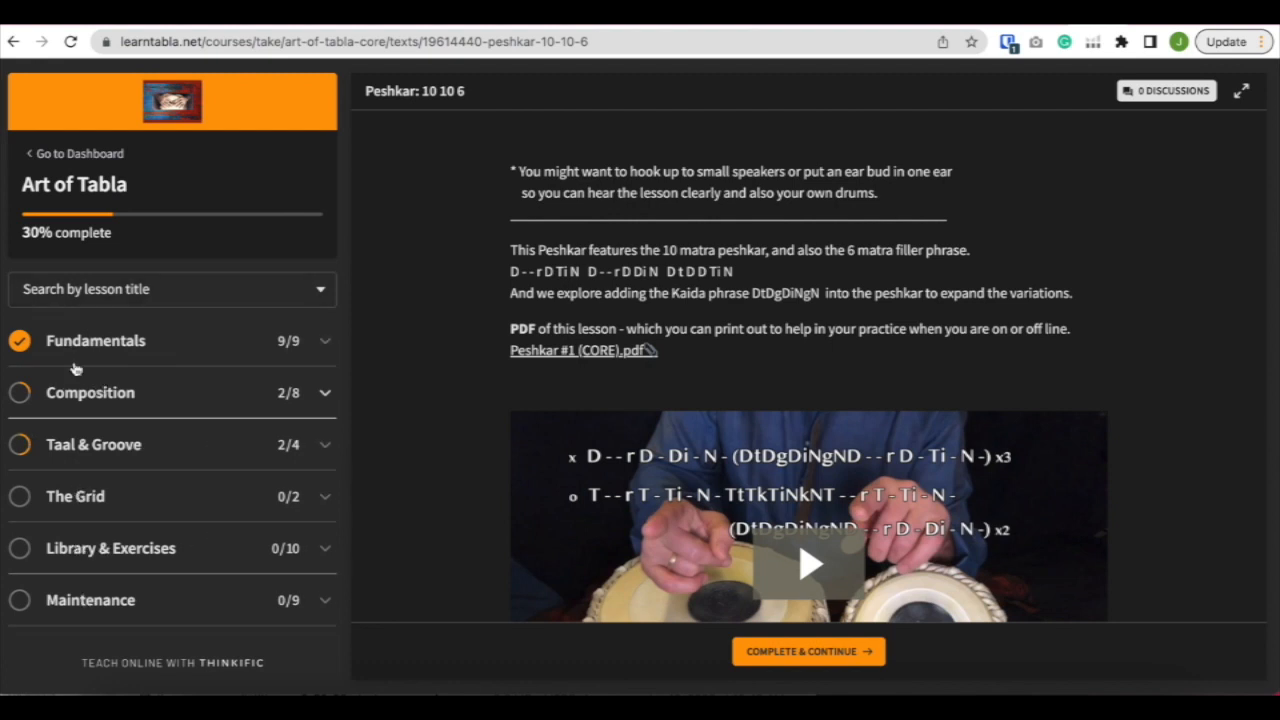
mouse_move(104, 344)
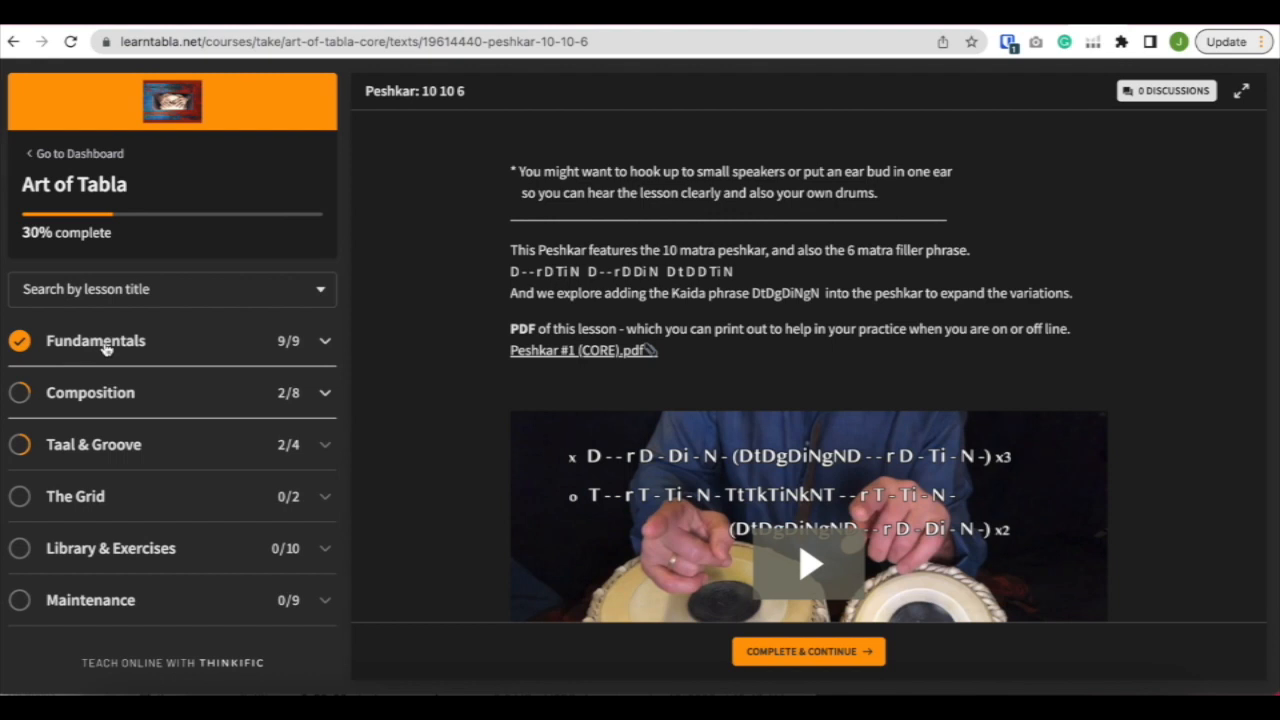
mouse_move(70, 504)
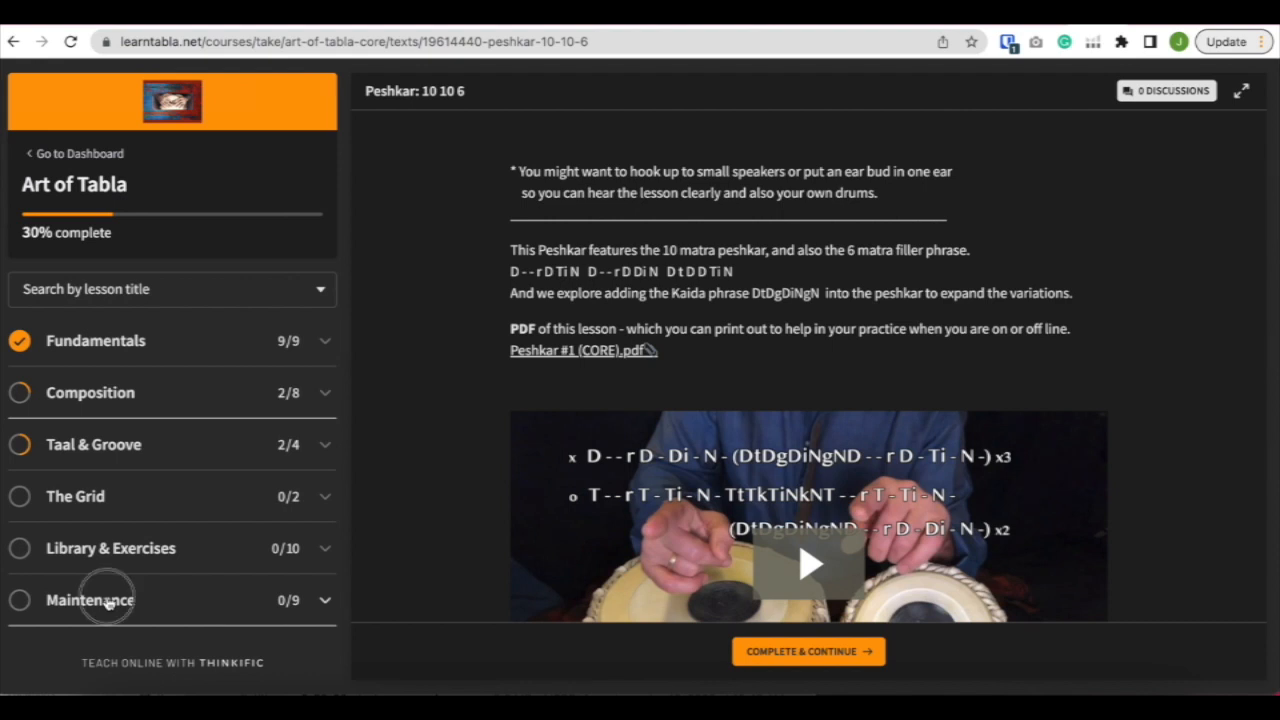
Browse Maintenance lessons Tightening Your Drums and Putting on New Heads, ending on Bottom Ring
left_click(90, 600)
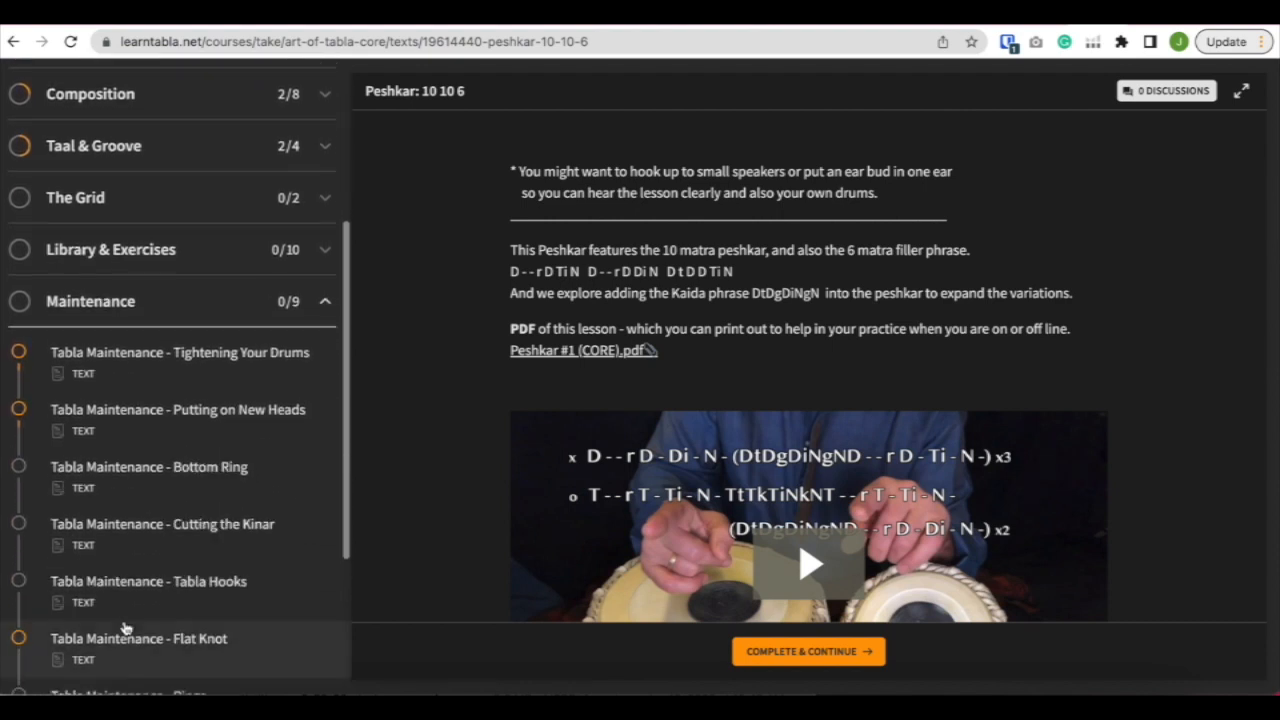
scroll("down", 3)
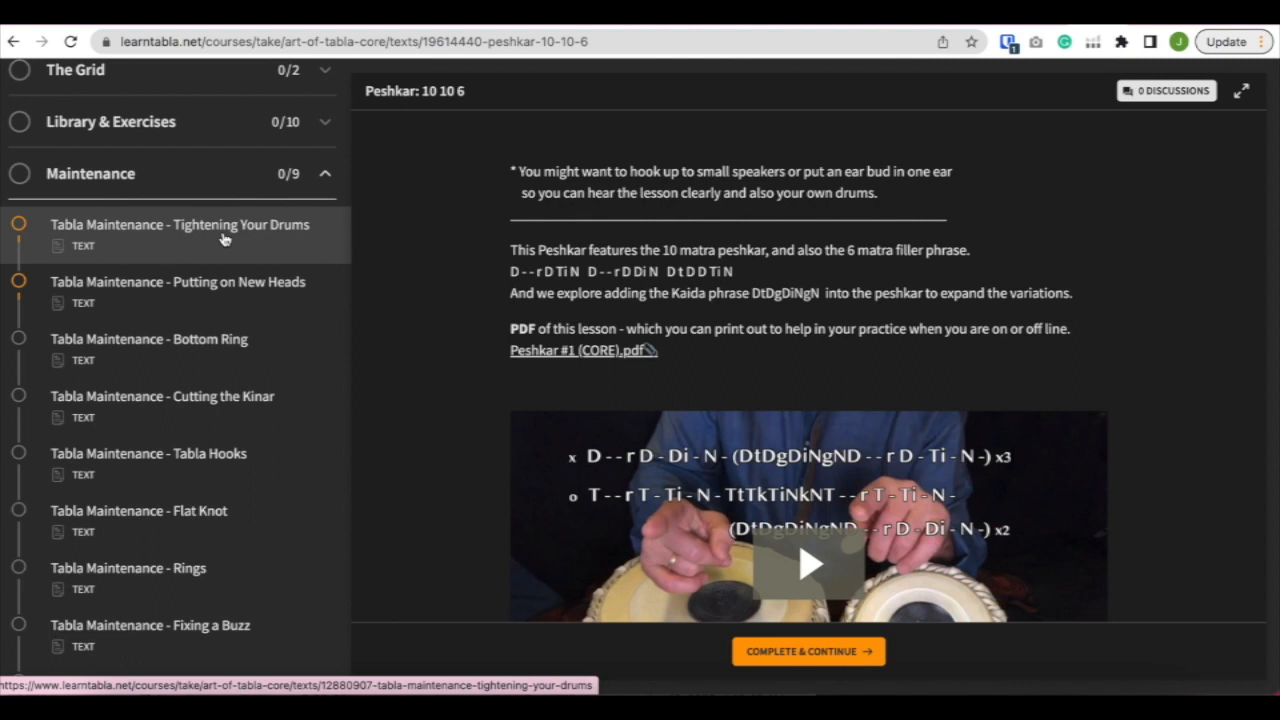
mouse_move(216, 264)
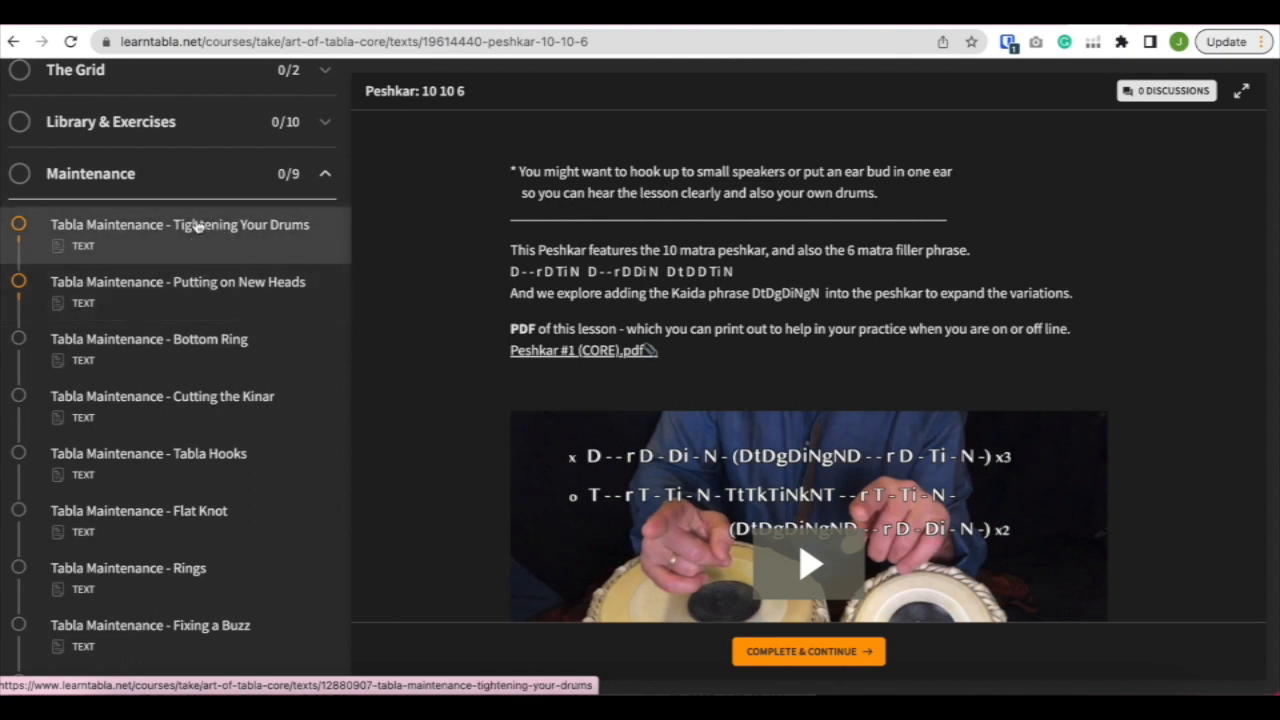
left_click(180, 224)
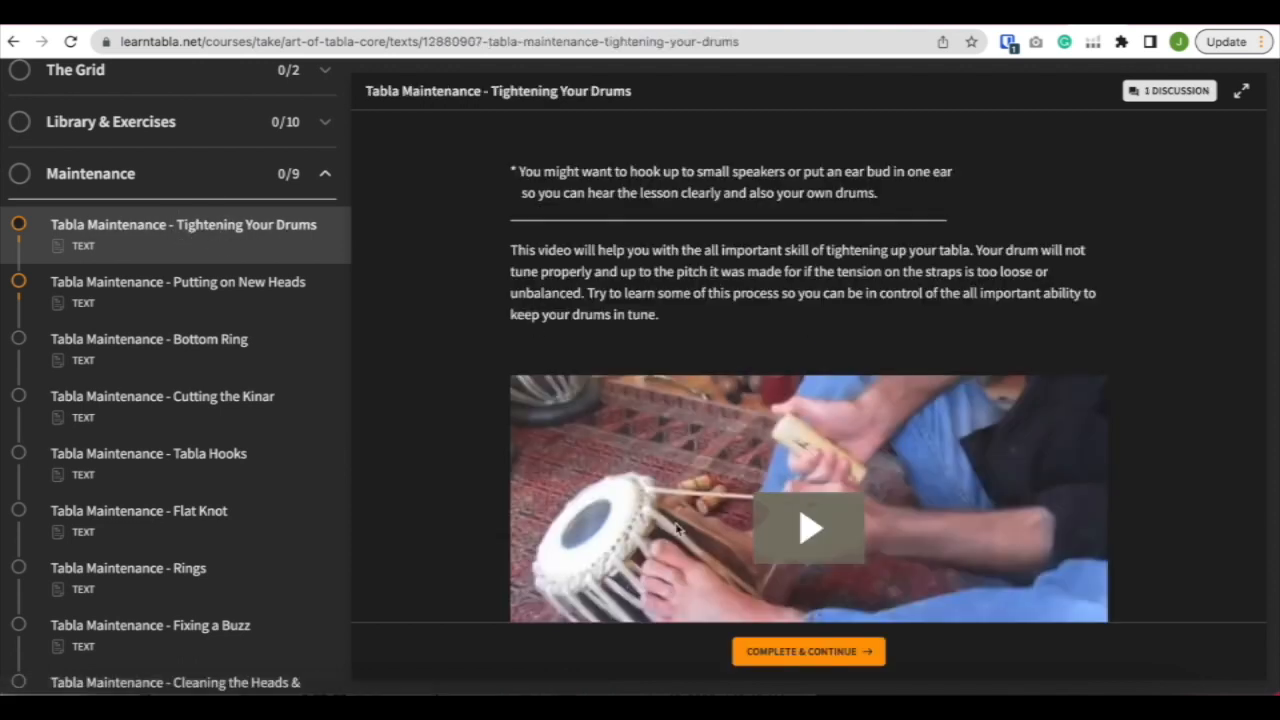
mouse_move(676, 530)
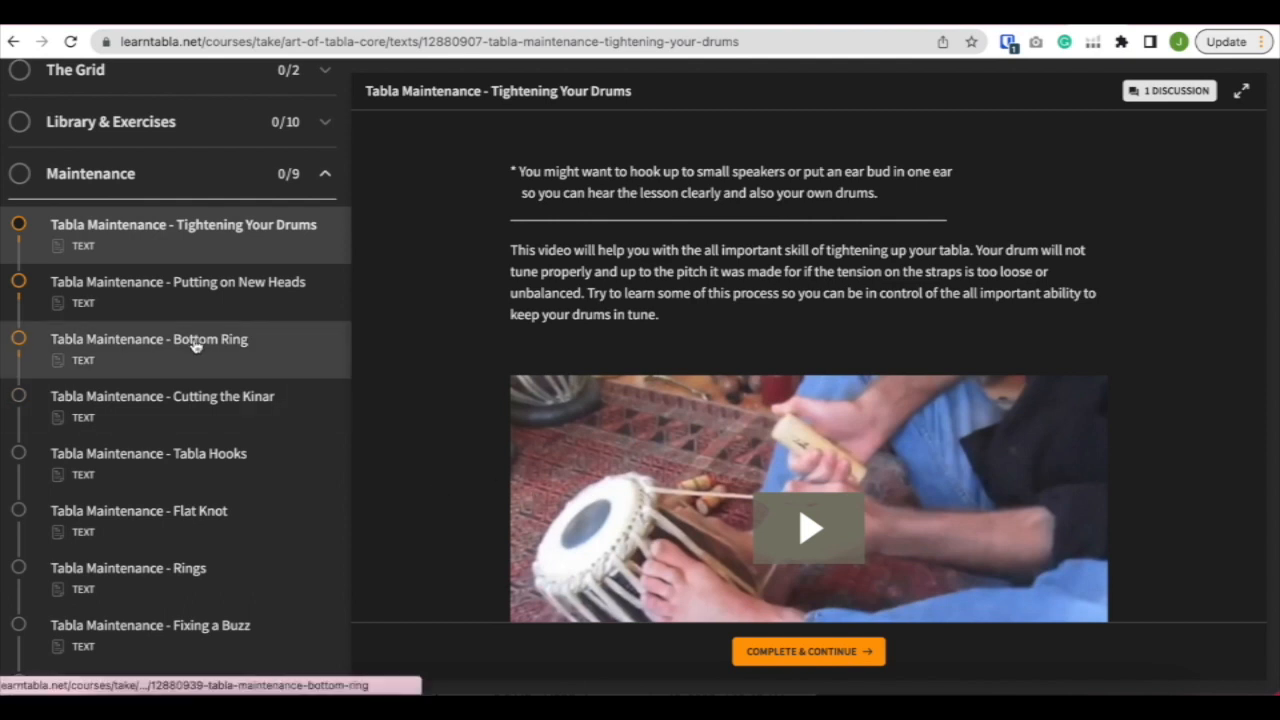
left_click(180, 280)
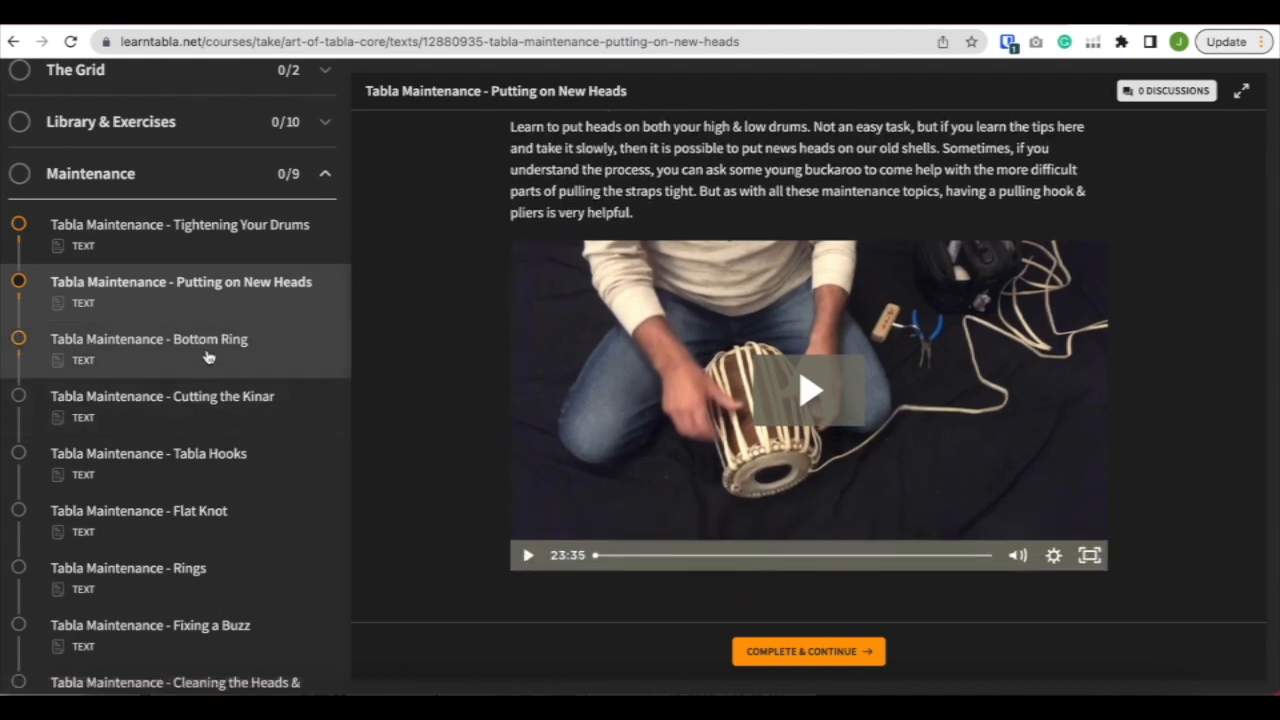
left_click(148, 340)
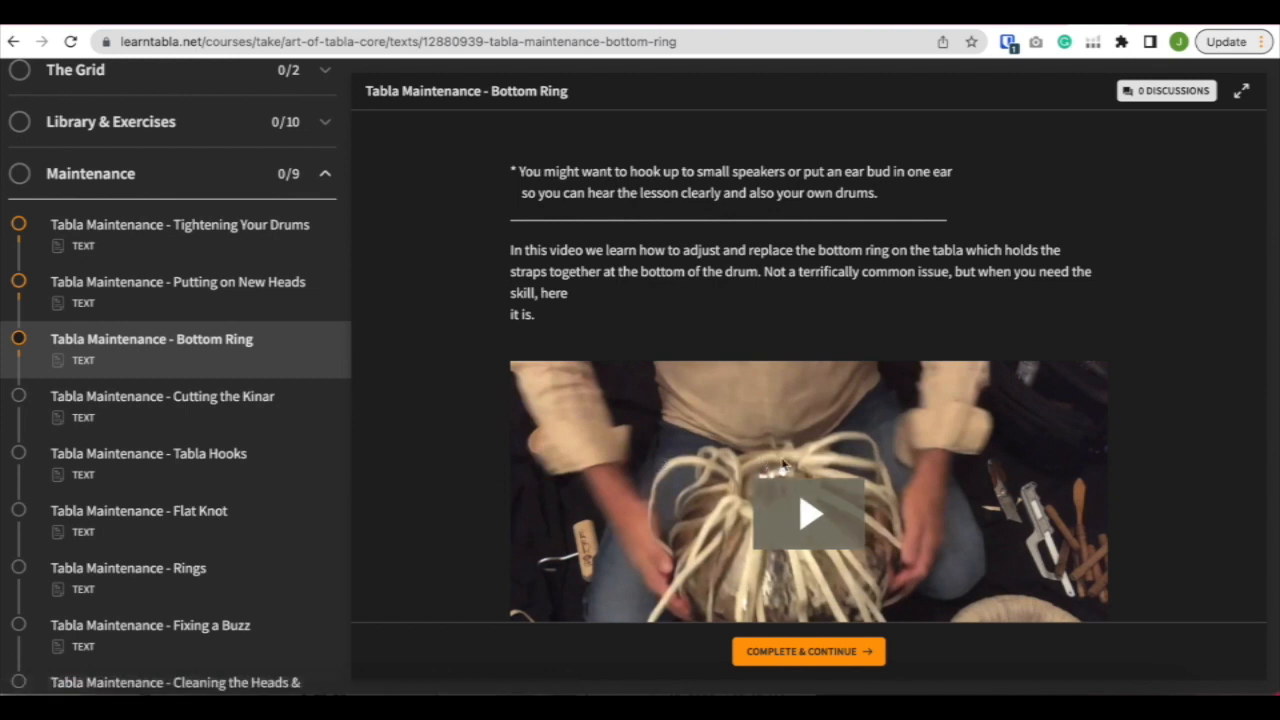
mouse_move(170, 404)
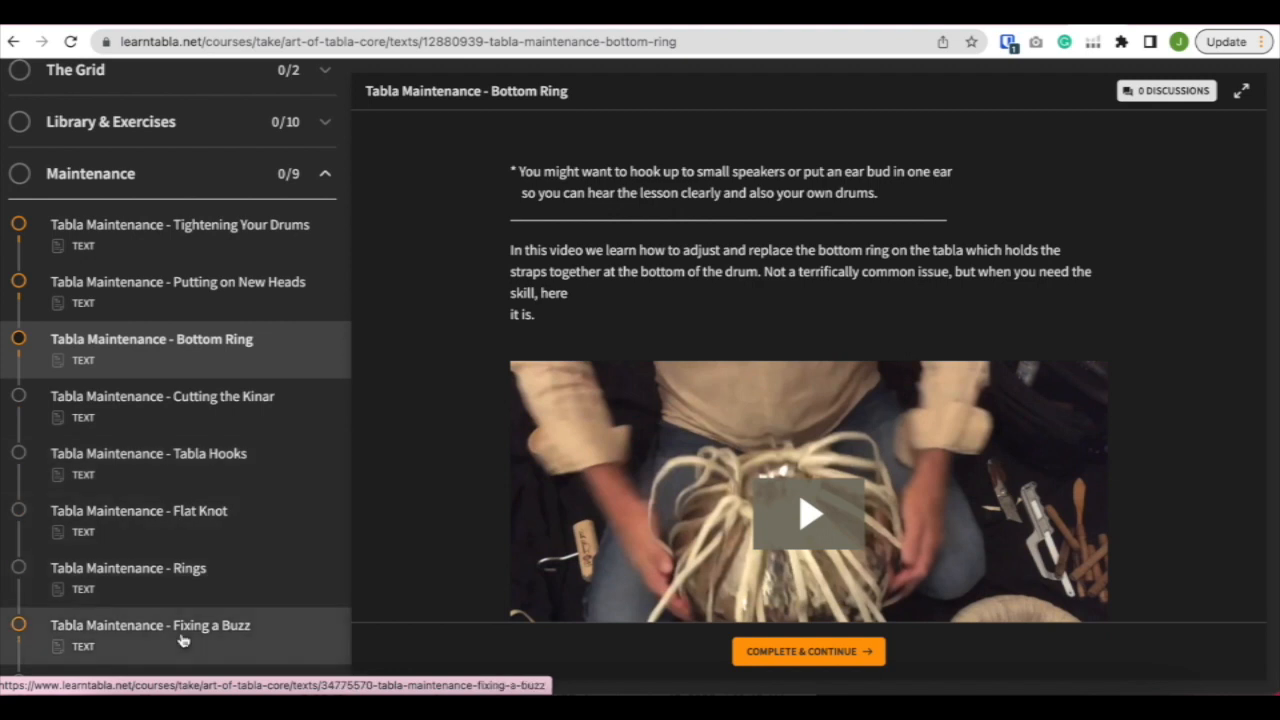
scroll("down", 3)
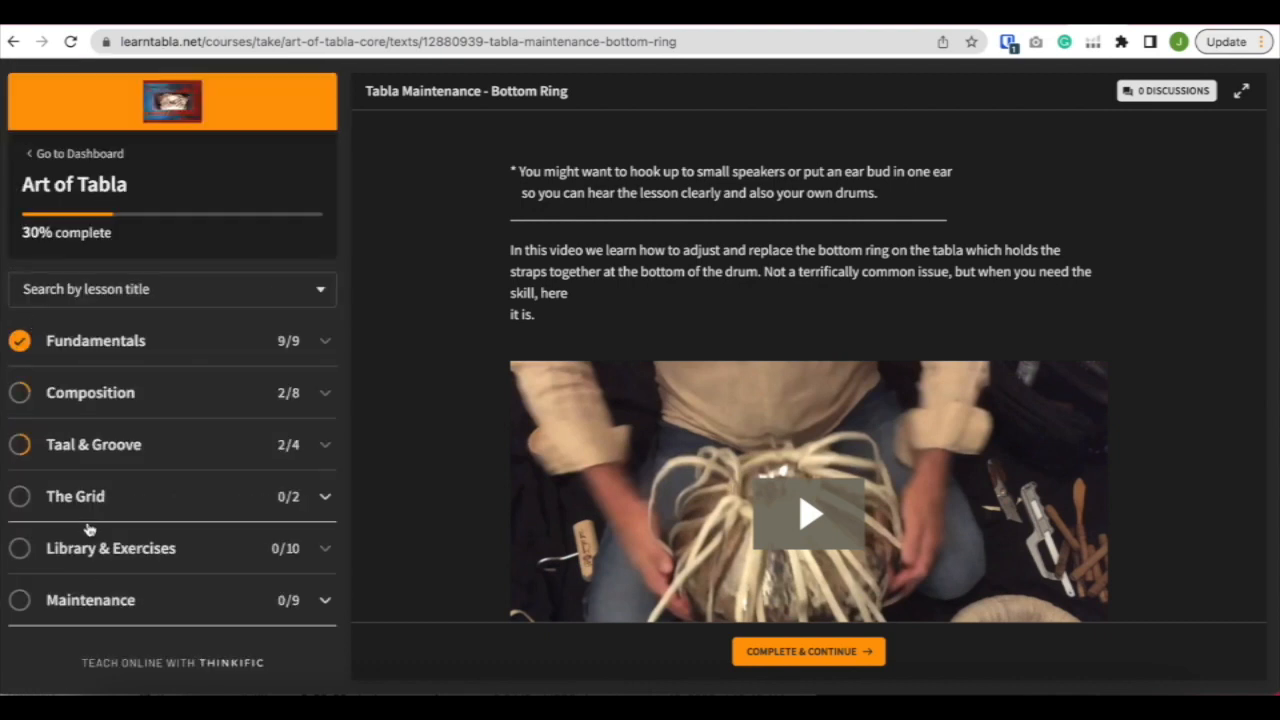
mouse_move(88, 358)
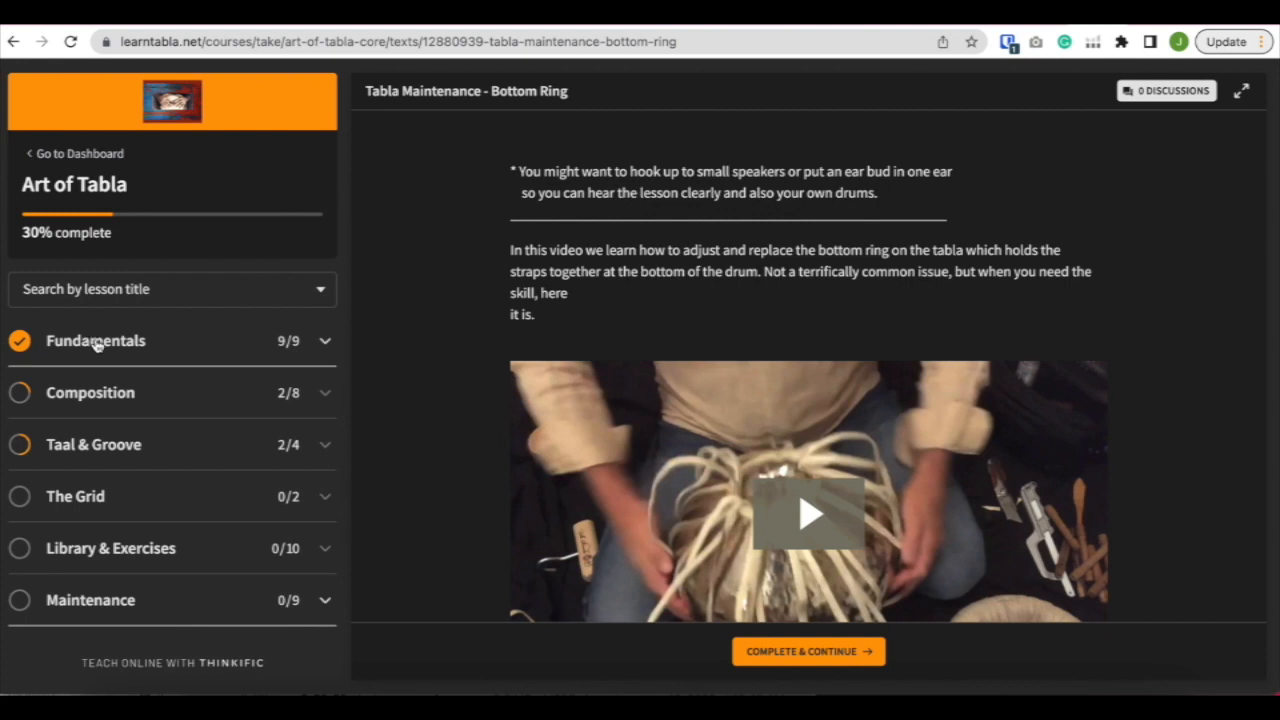
Expand Fundamentals and load the Peshkar (fundamentals) lesson with its video and PDF
left_click(96, 340)
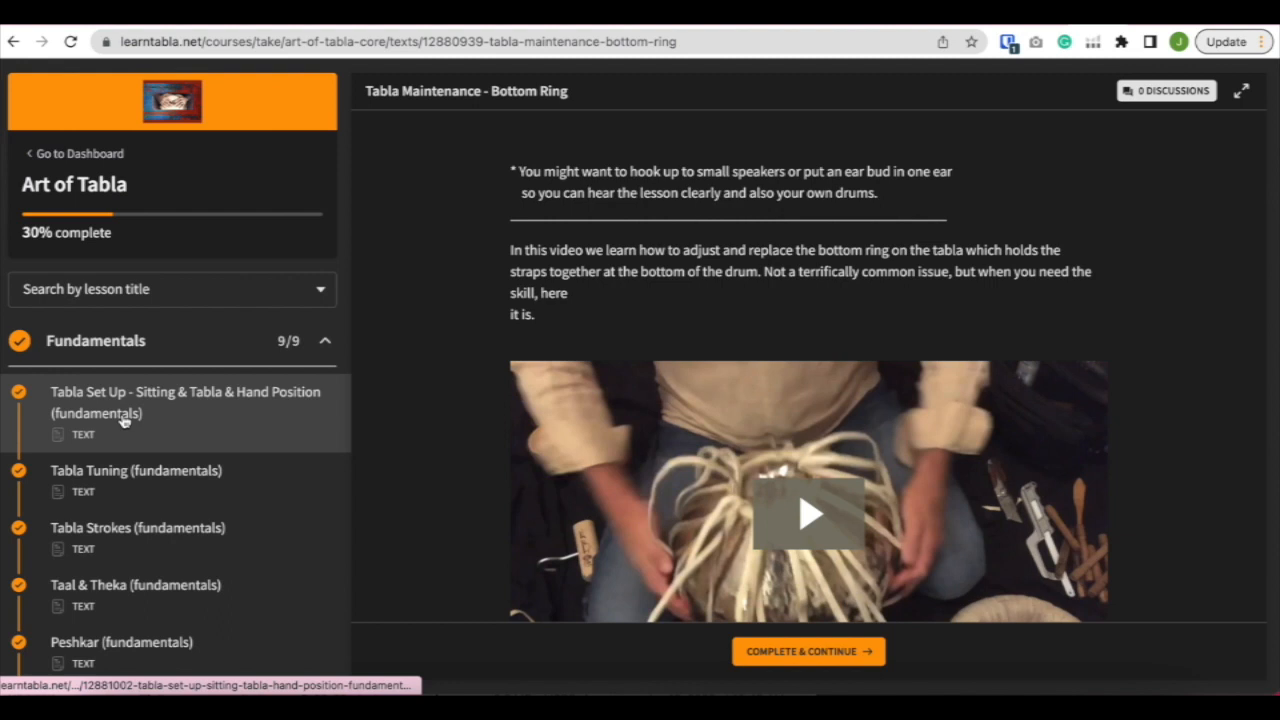
mouse_move(228, 400)
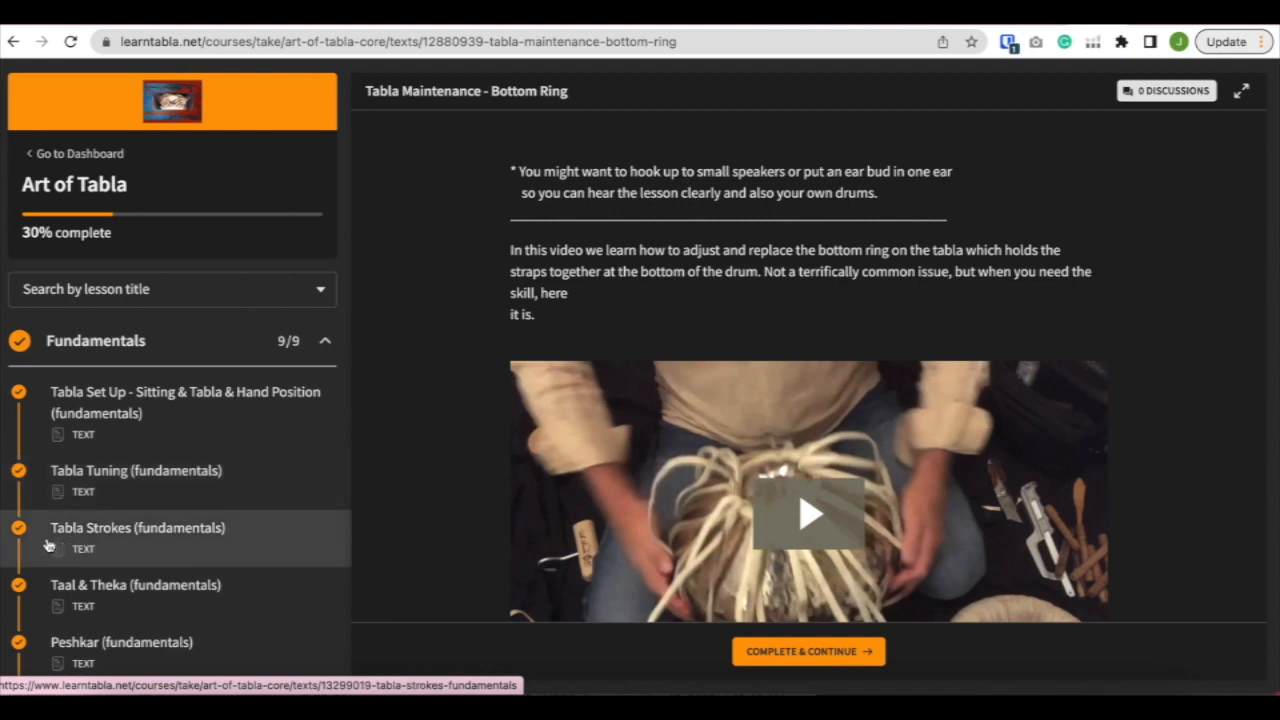
scroll("down", 3)
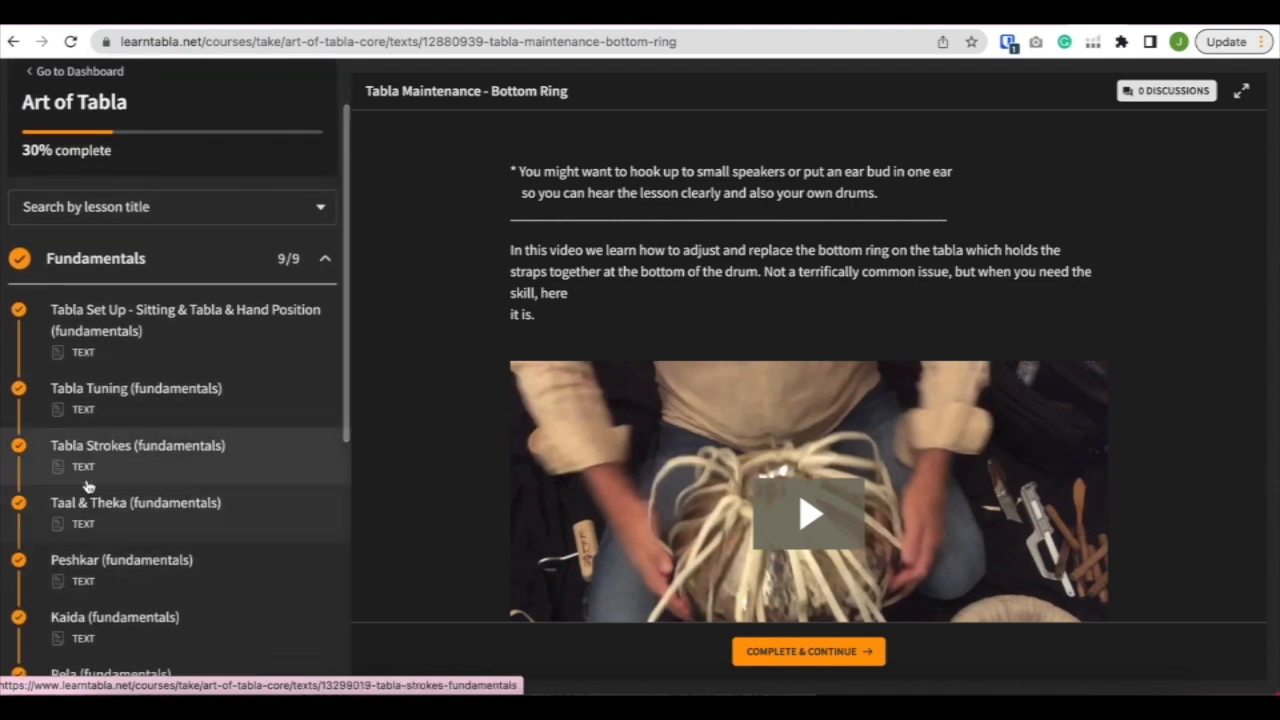
mouse_move(110, 510)
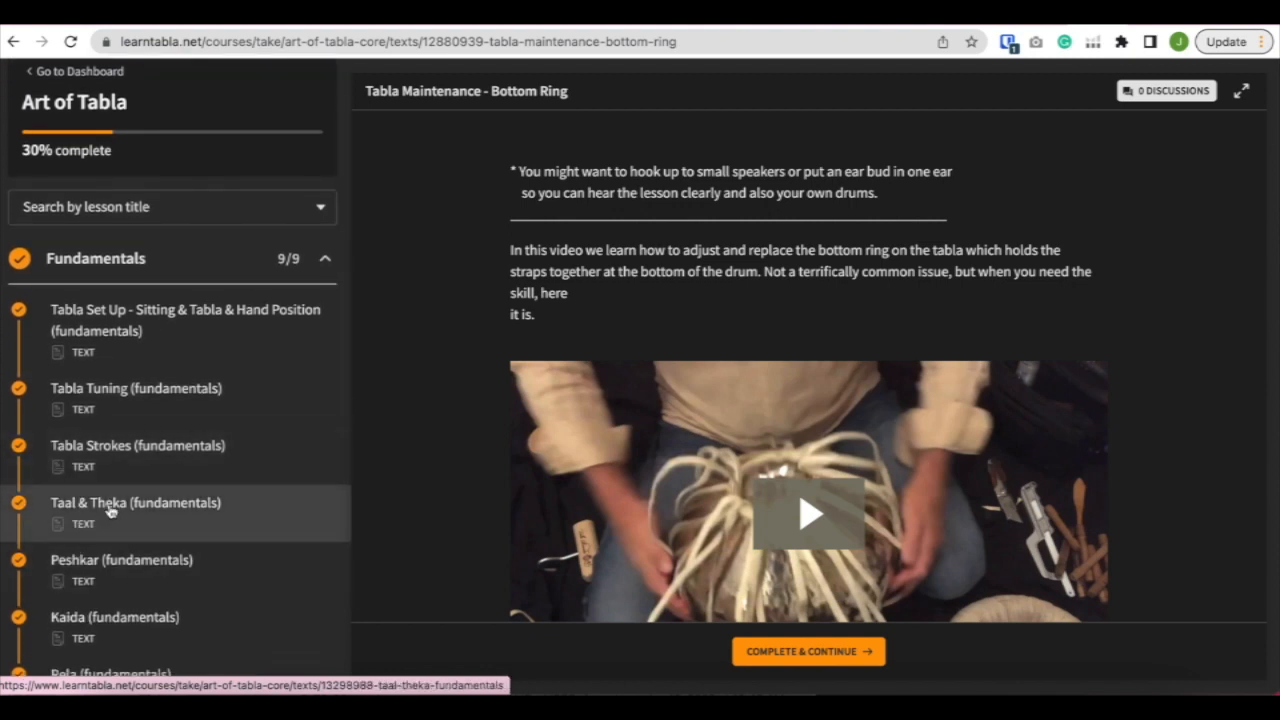
scroll("down", 3)
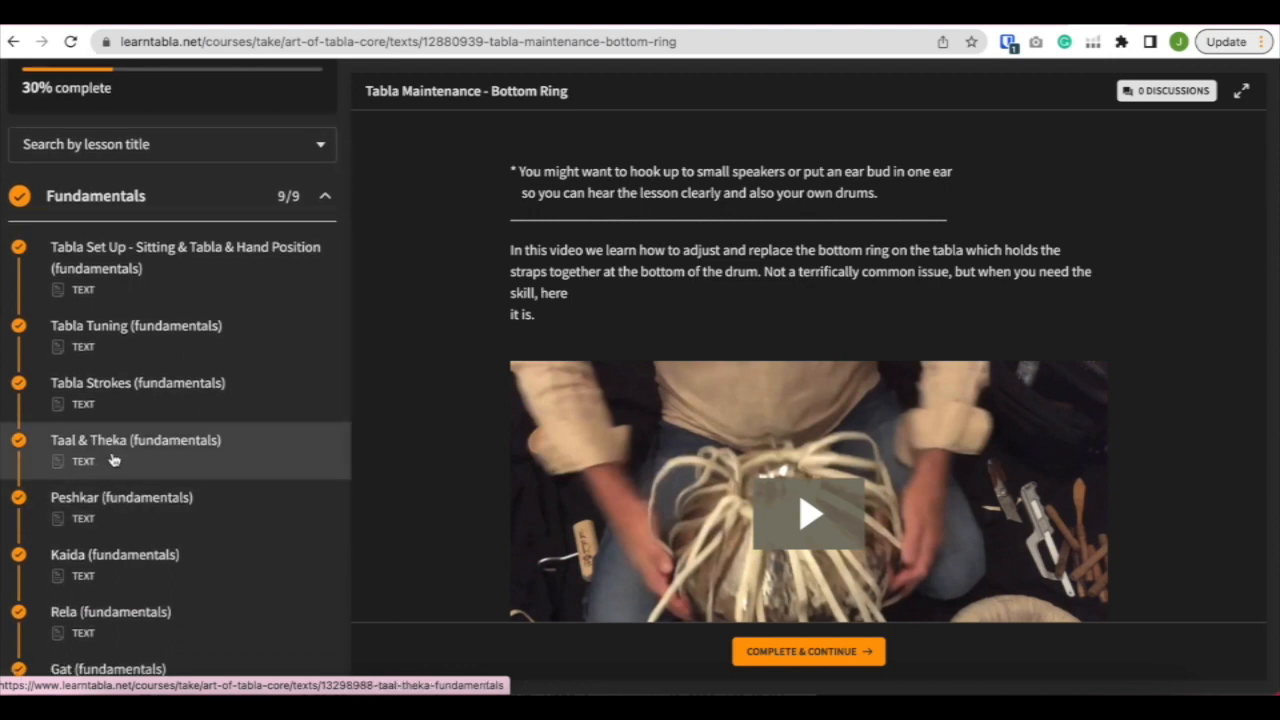
mouse_move(80, 530)
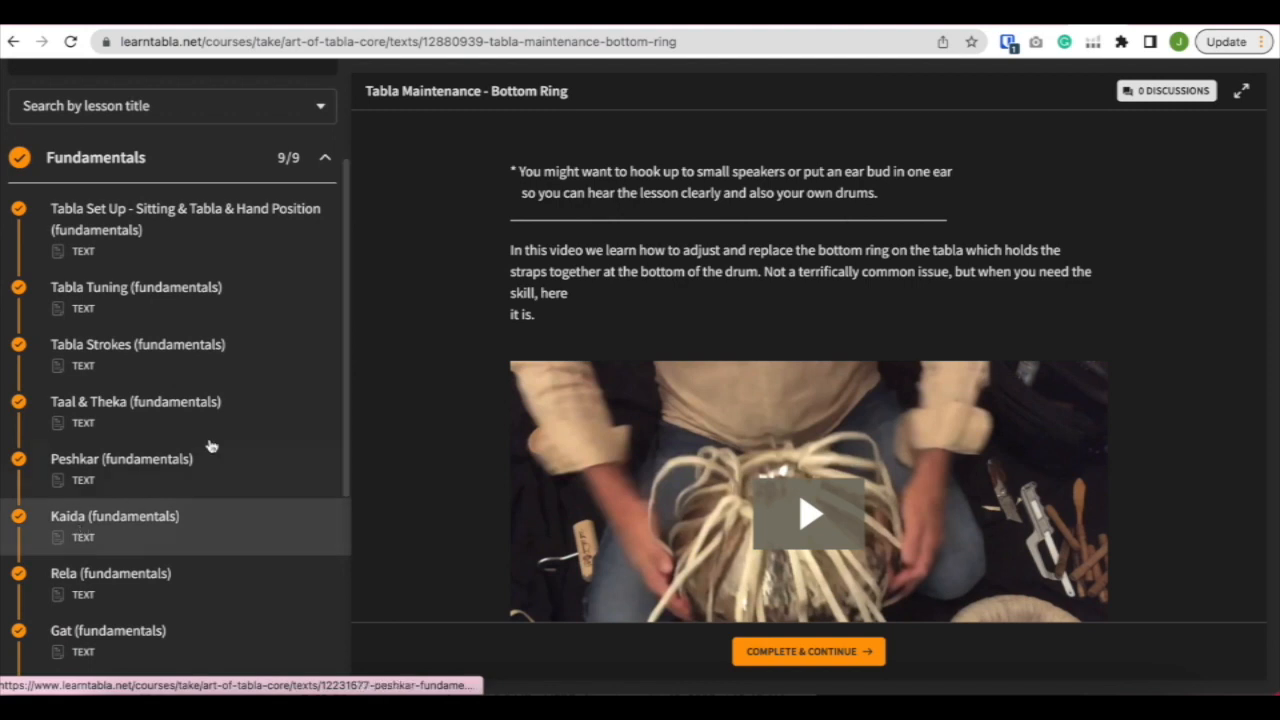
left_click(120, 458)
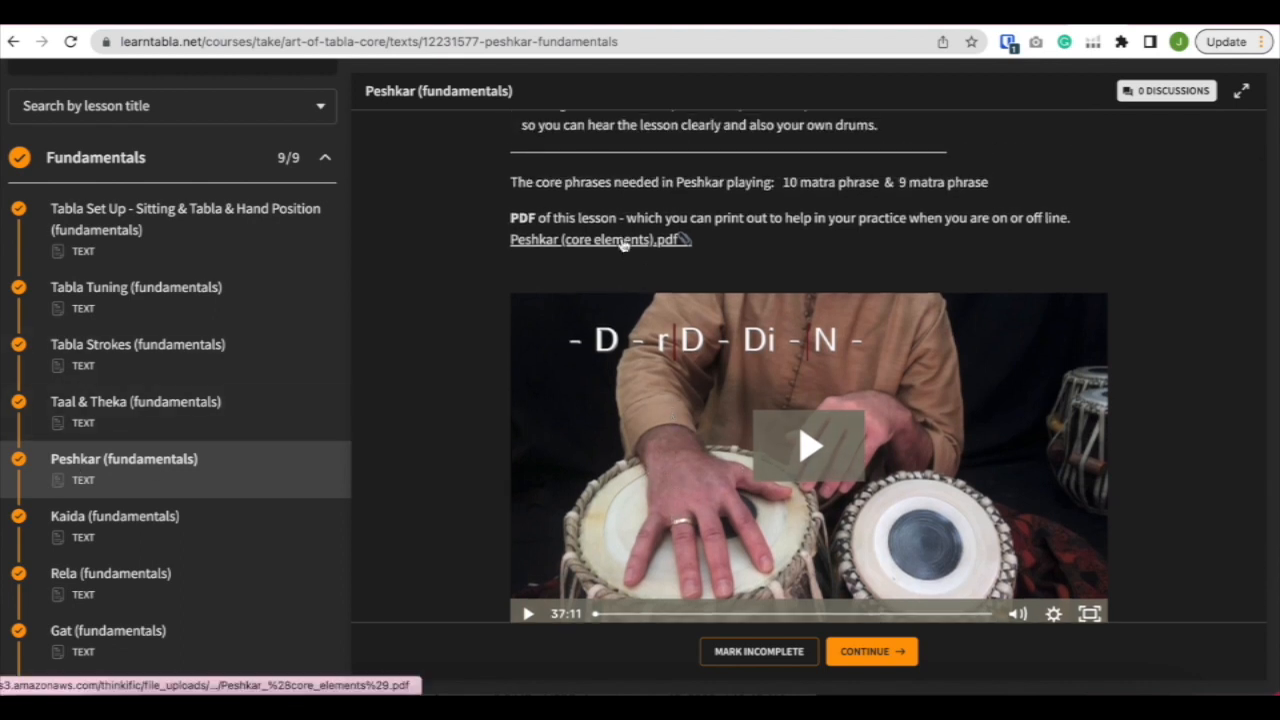
View the Peshkar (core elements).pdf and look through its page of exercises
left_click(600, 240)
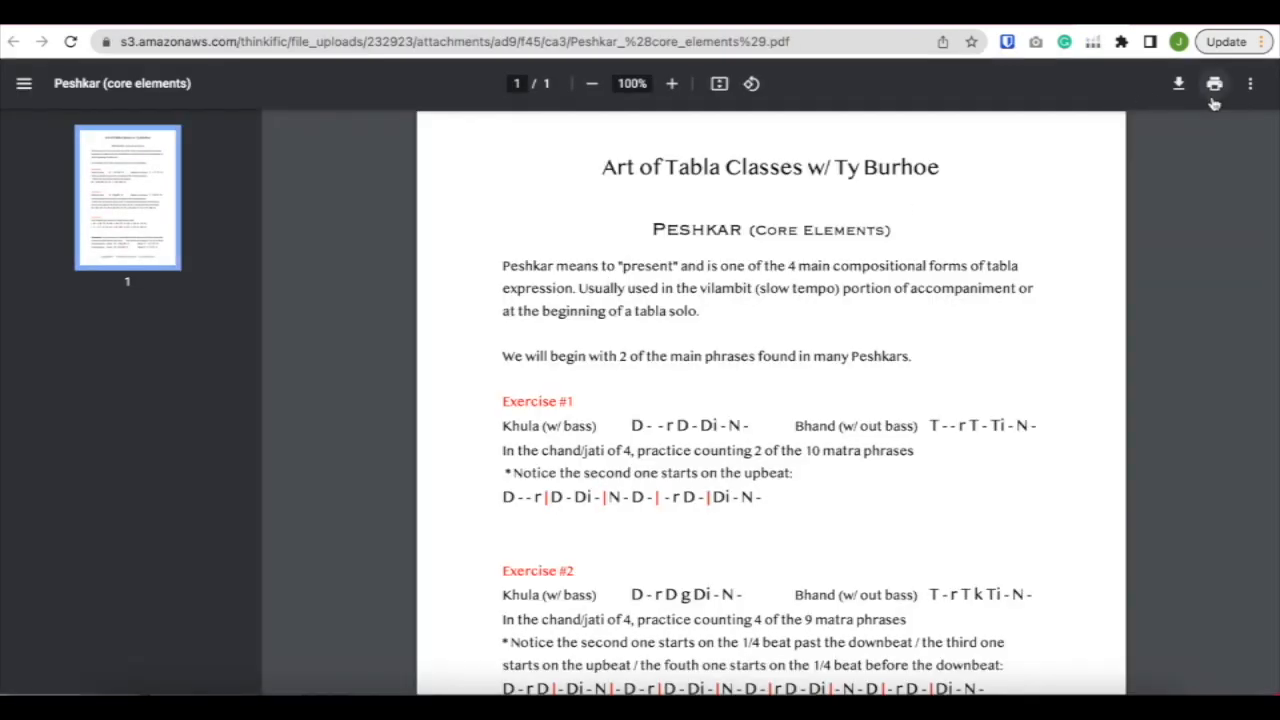
mouse_move(564, 276)
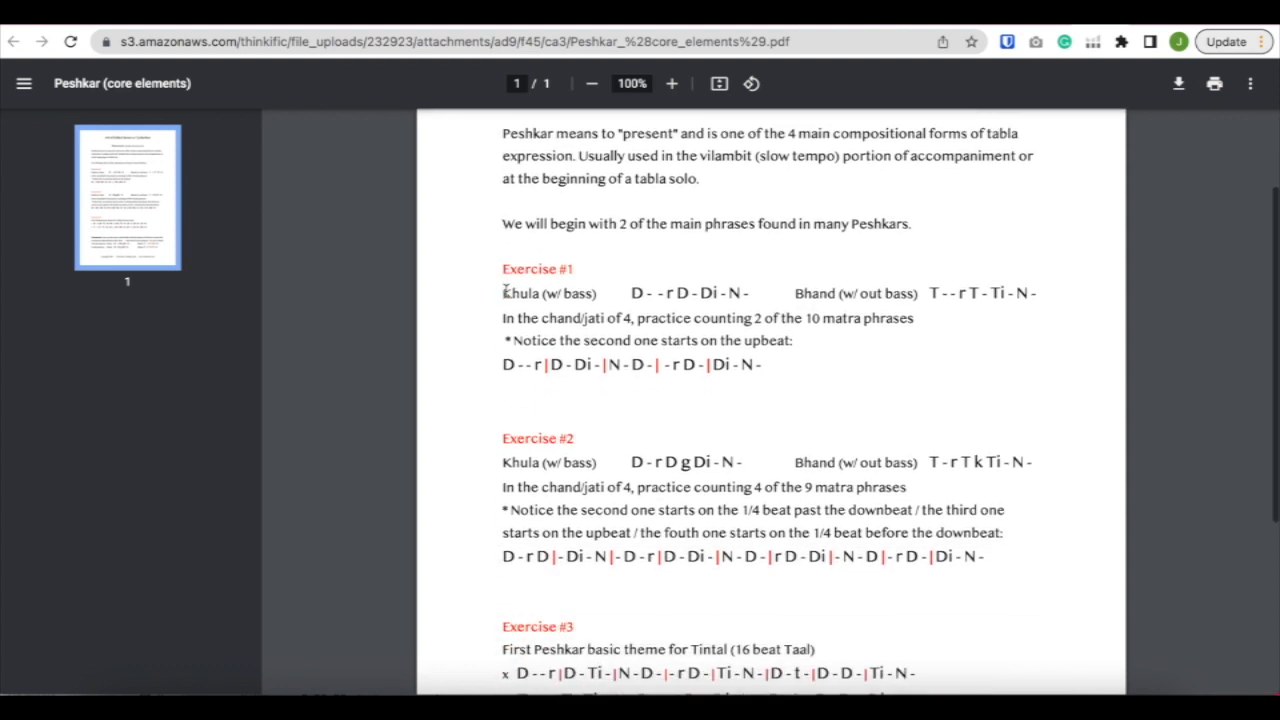
scroll("down", 3)
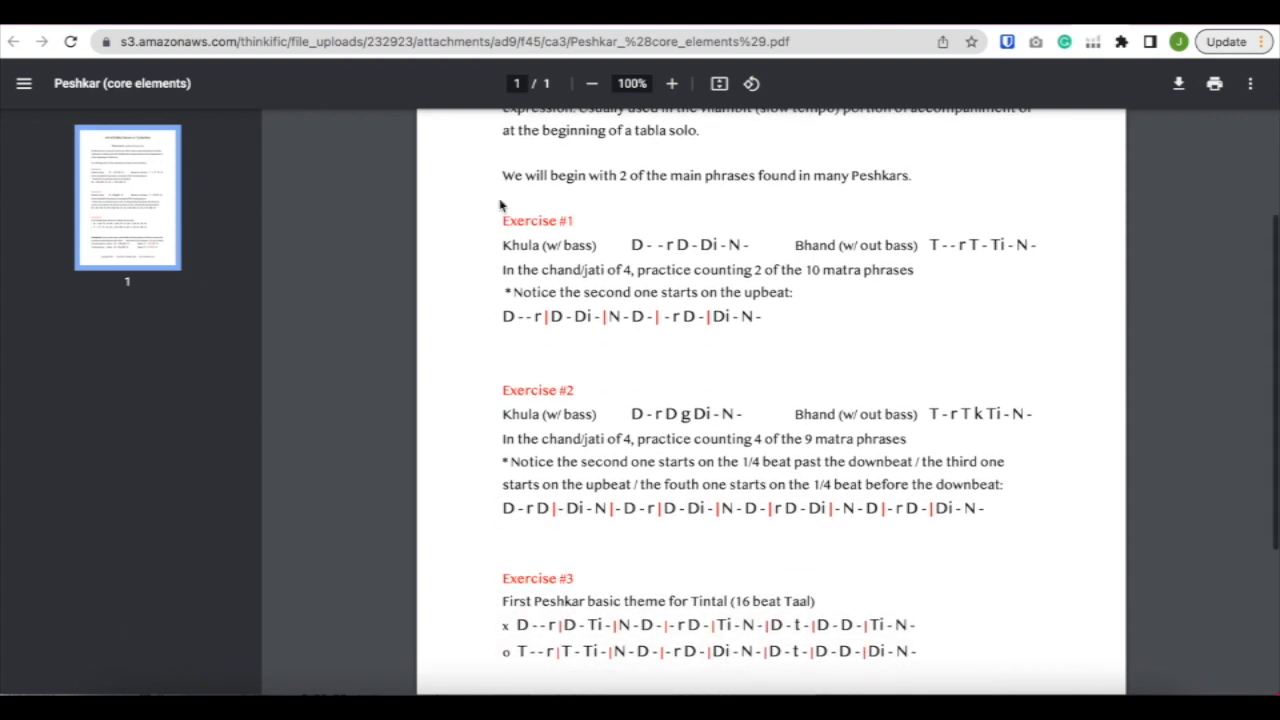
scroll("down", 3)
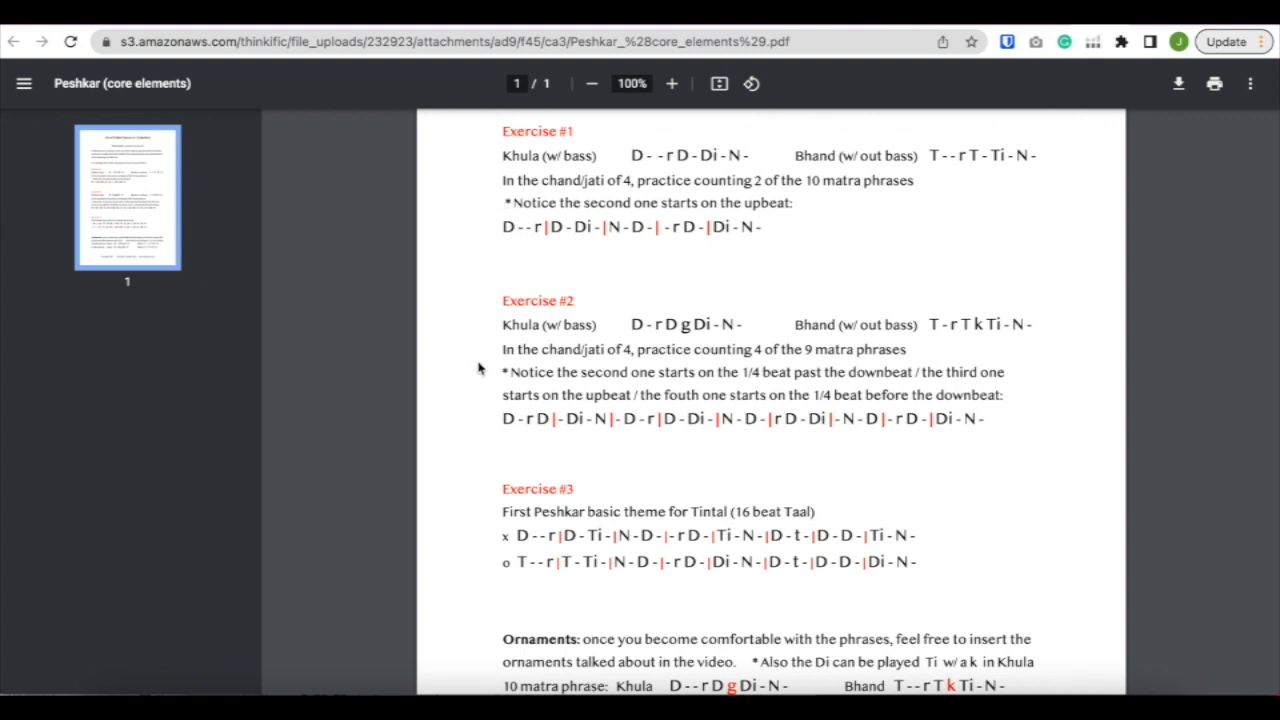
scroll("down", 3)
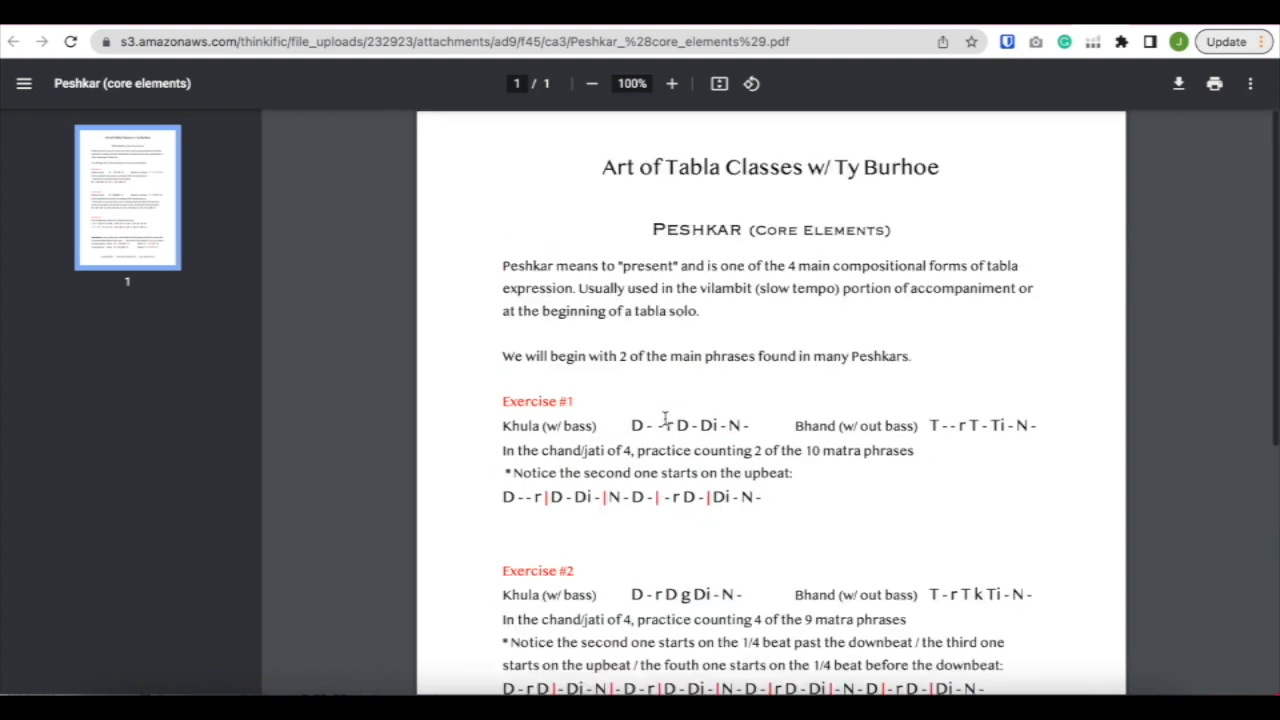
Go back to the course and expand Composition to reach Kaida / Rela: tgDinNg
left_click(12, 40)
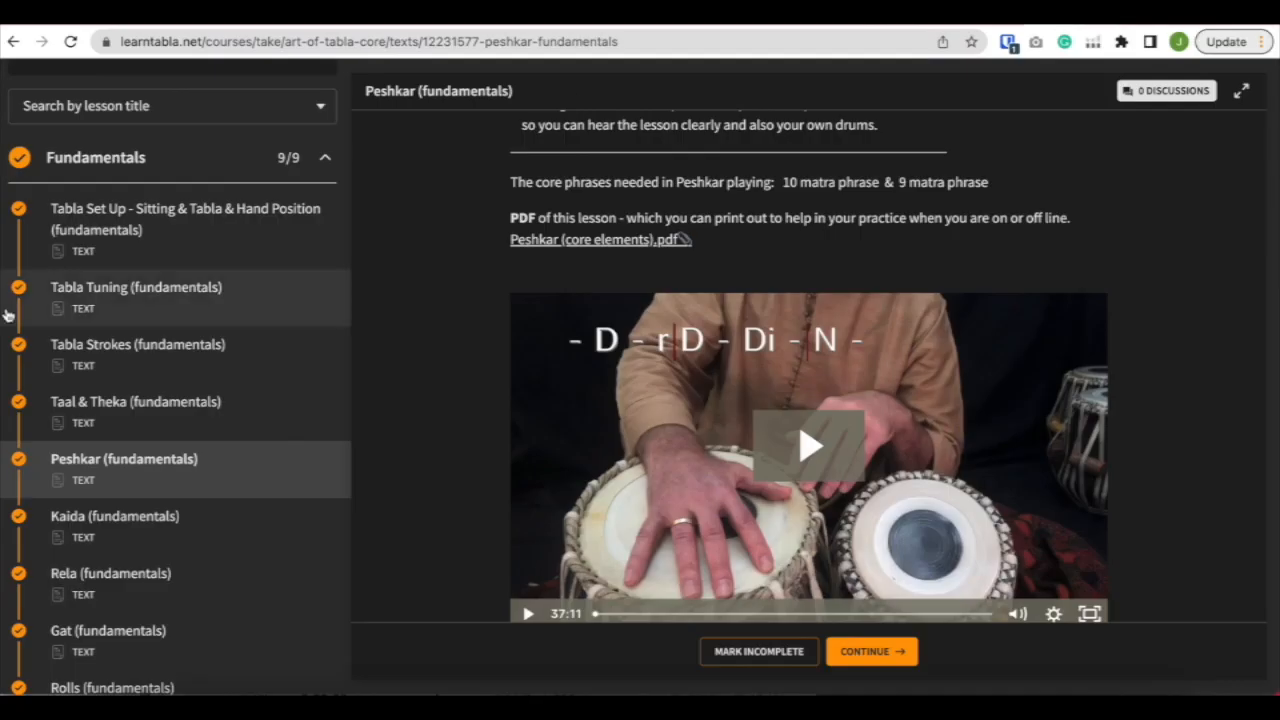
scroll("down", 3)
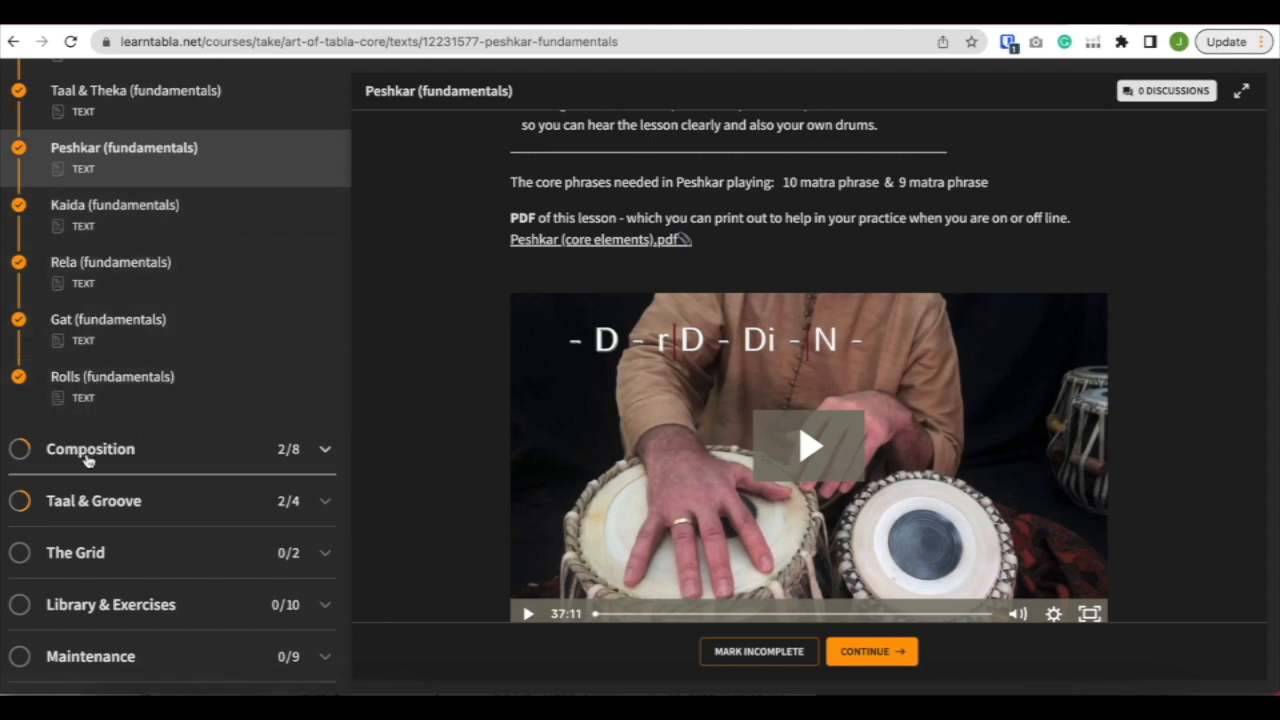
left_click(90, 448)
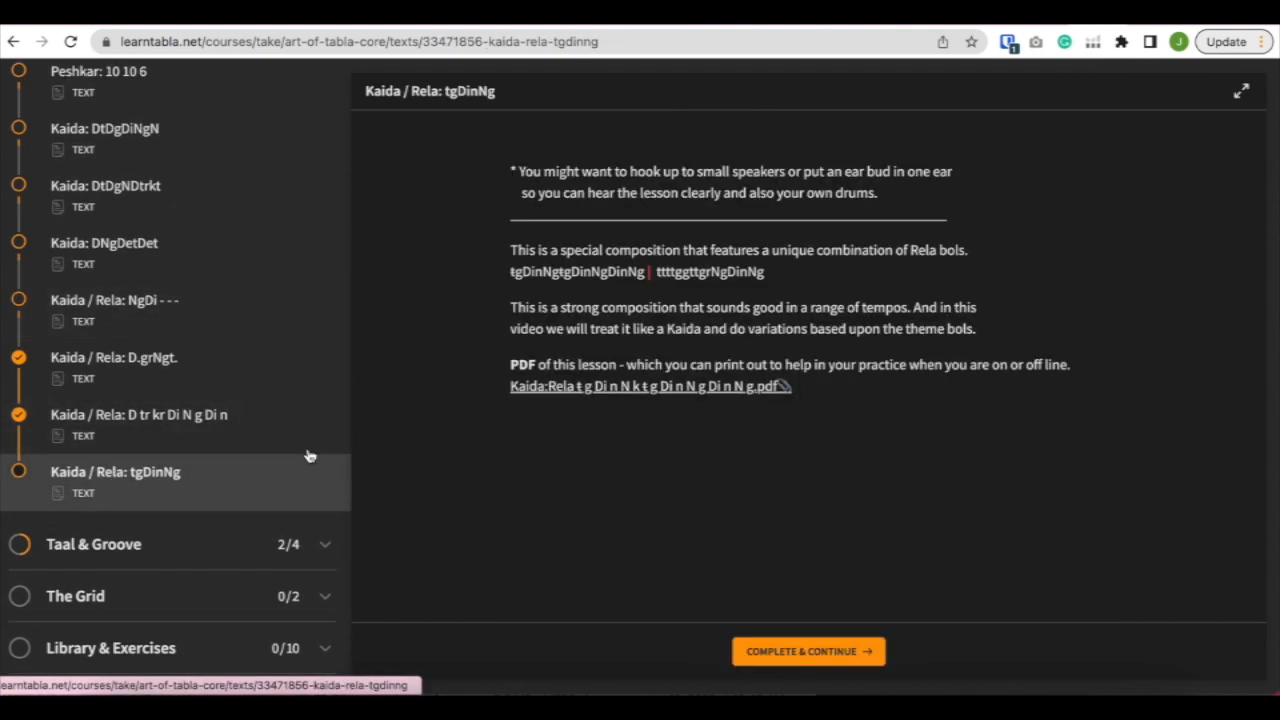
View the Kaida Rela tgDinNg PDF with its short and long themes and variations
left_click(648, 386)
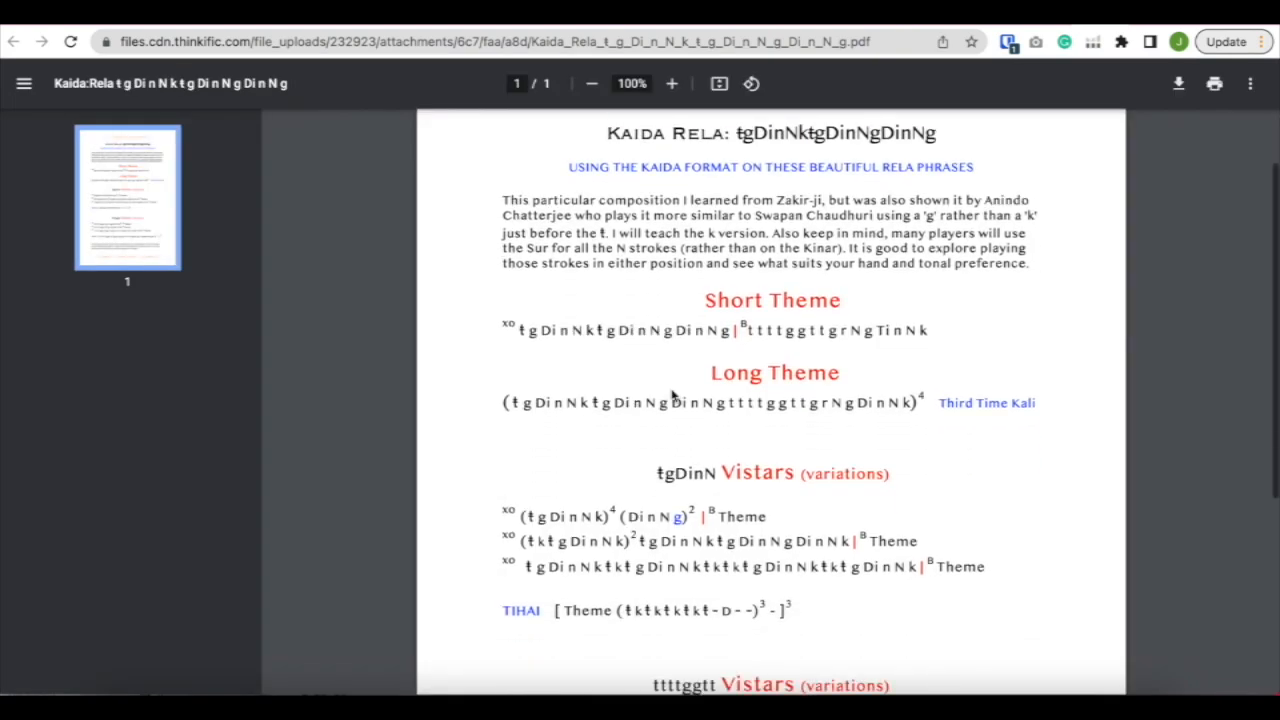
scroll("down", 3)
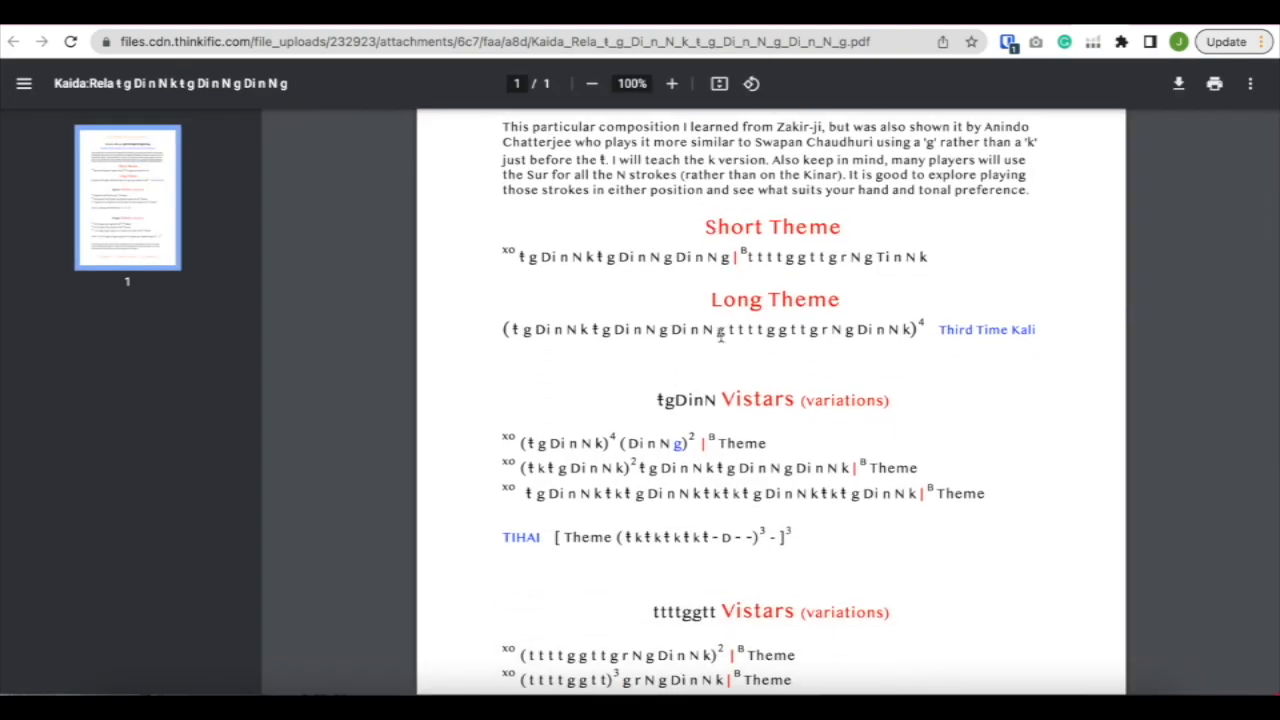
scroll("down", 3)
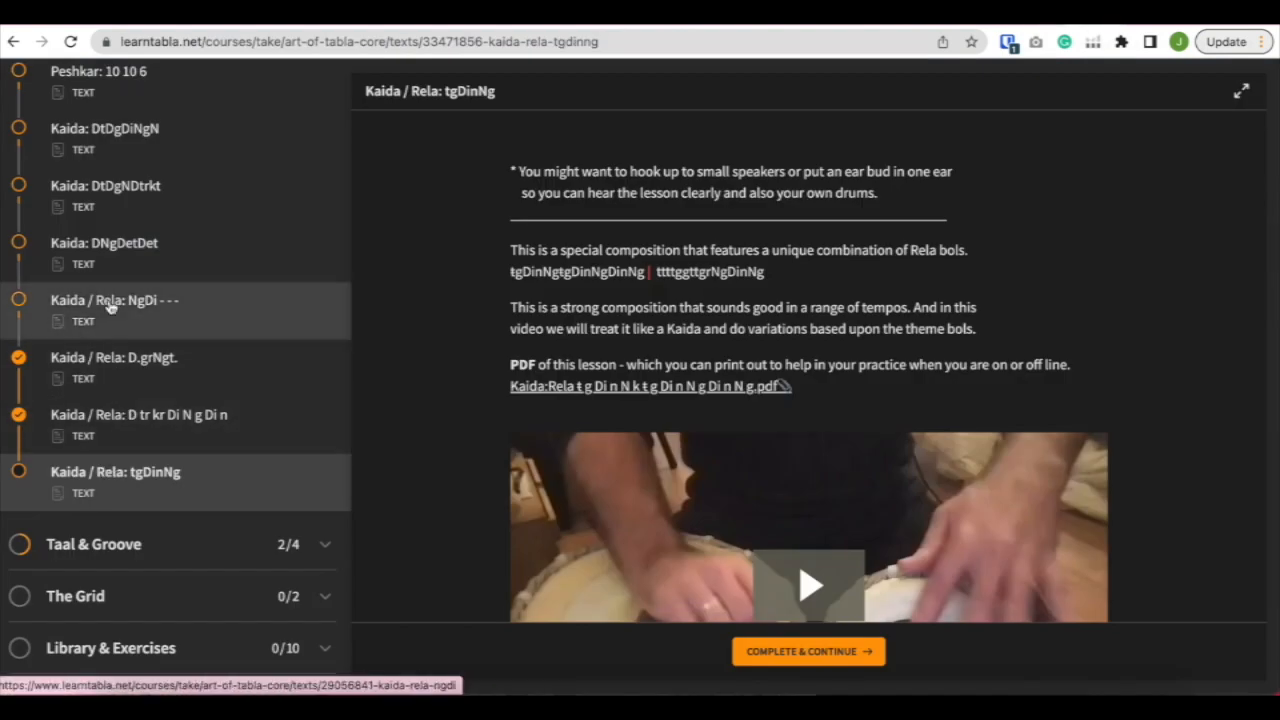
Load the Kaida / Rela: NgDi - - - lesson with its group video call recording
scroll("down", 3)
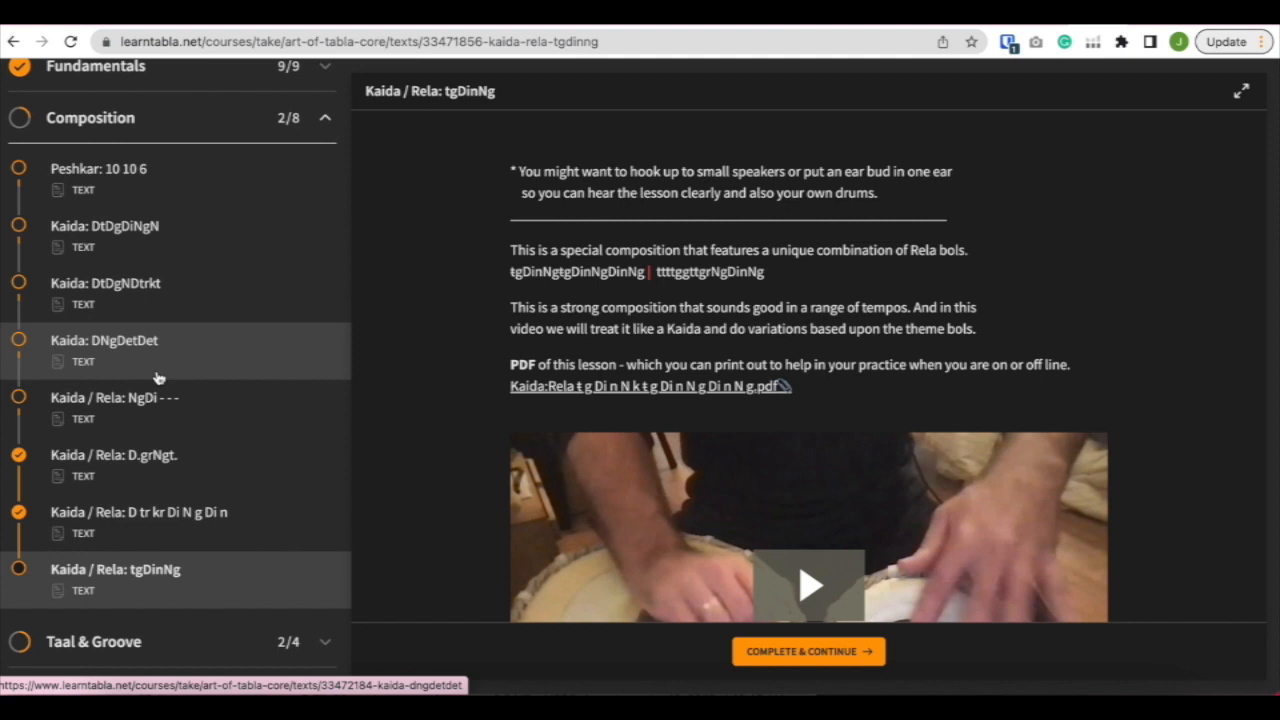
scroll("down", 3)
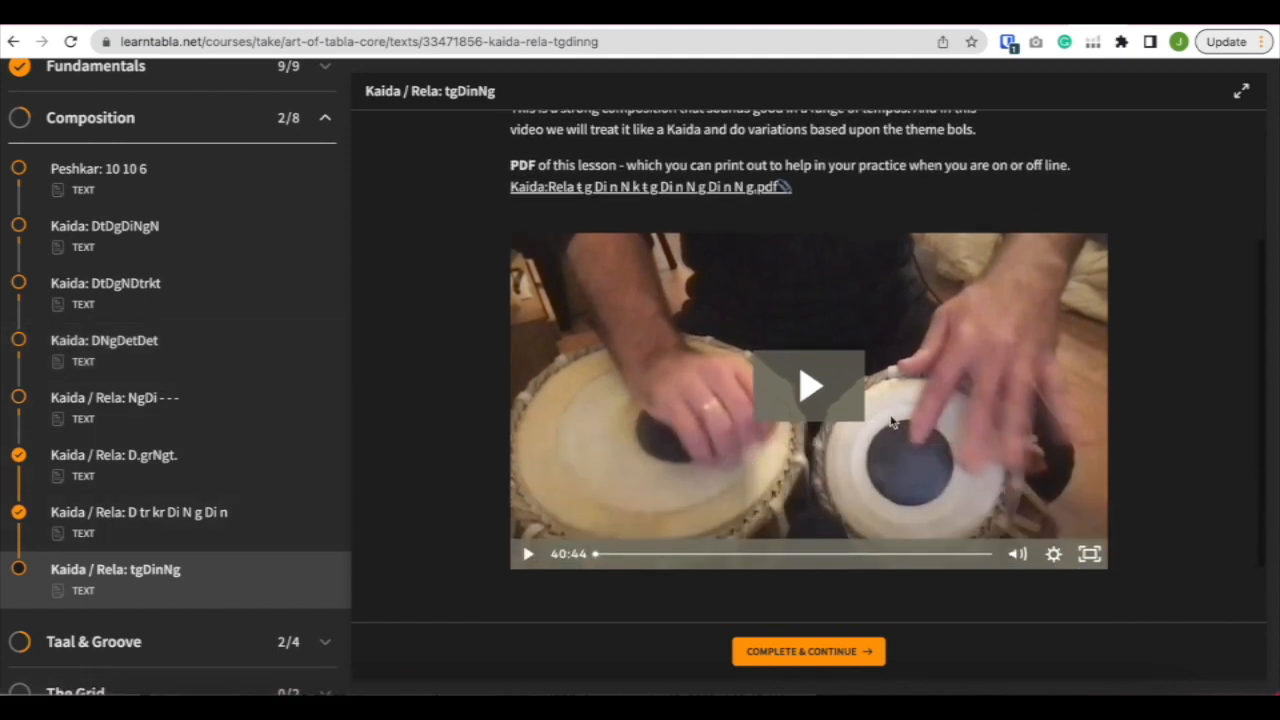
mouse_move(668, 484)
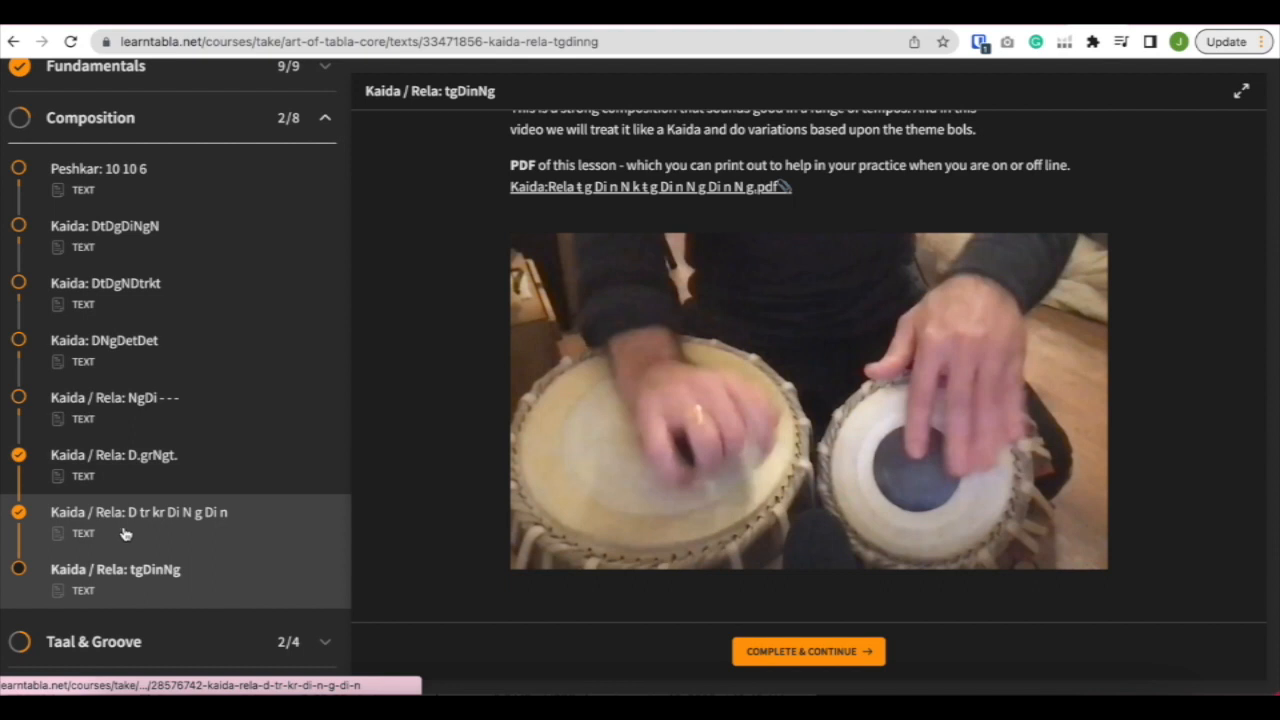
mouse_move(120, 248)
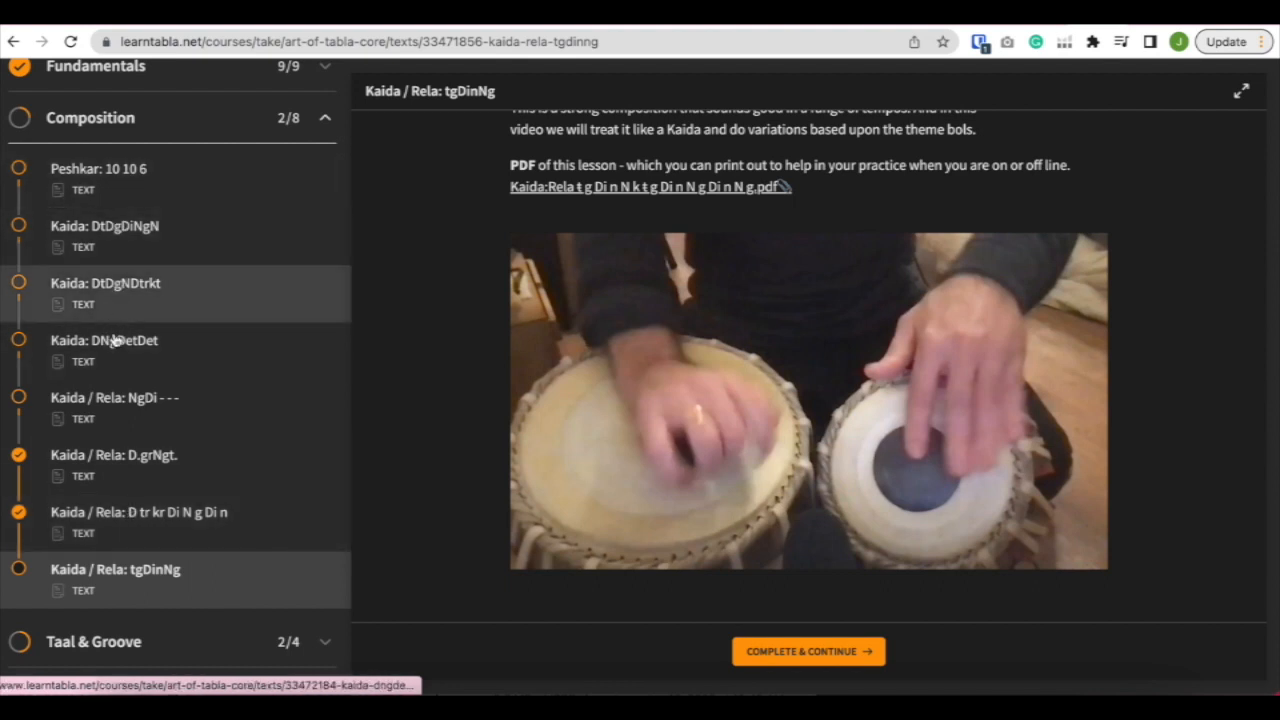
left_click(114, 396)
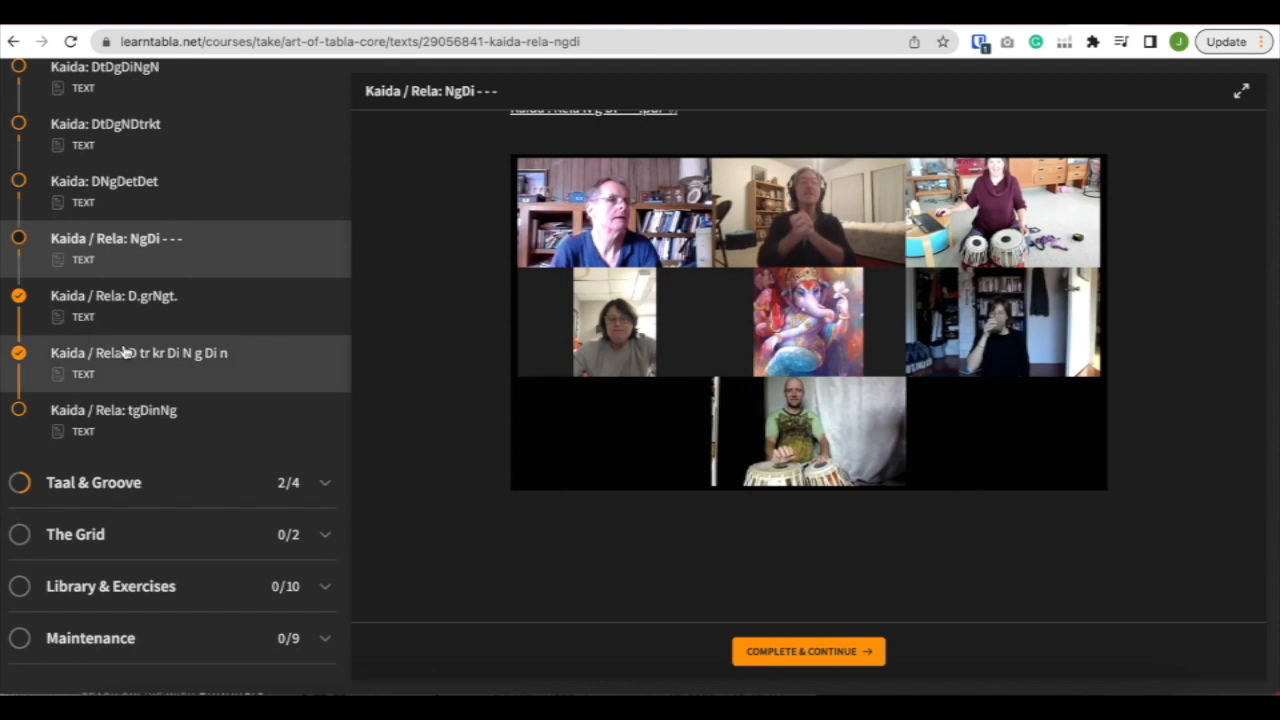
Load the Kaida / Rela: D tr kr Di N g Di n lesson and browse Taal & Groove
left_click(140, 352)
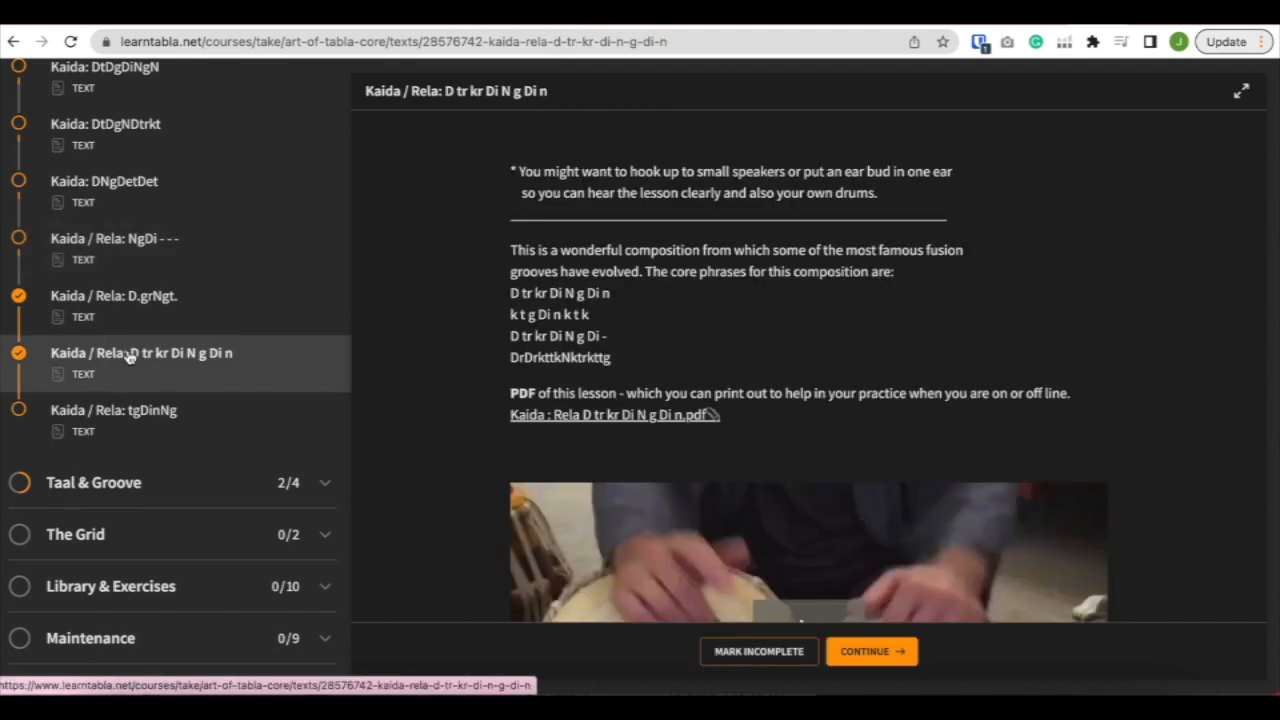
scroll("down", 3)
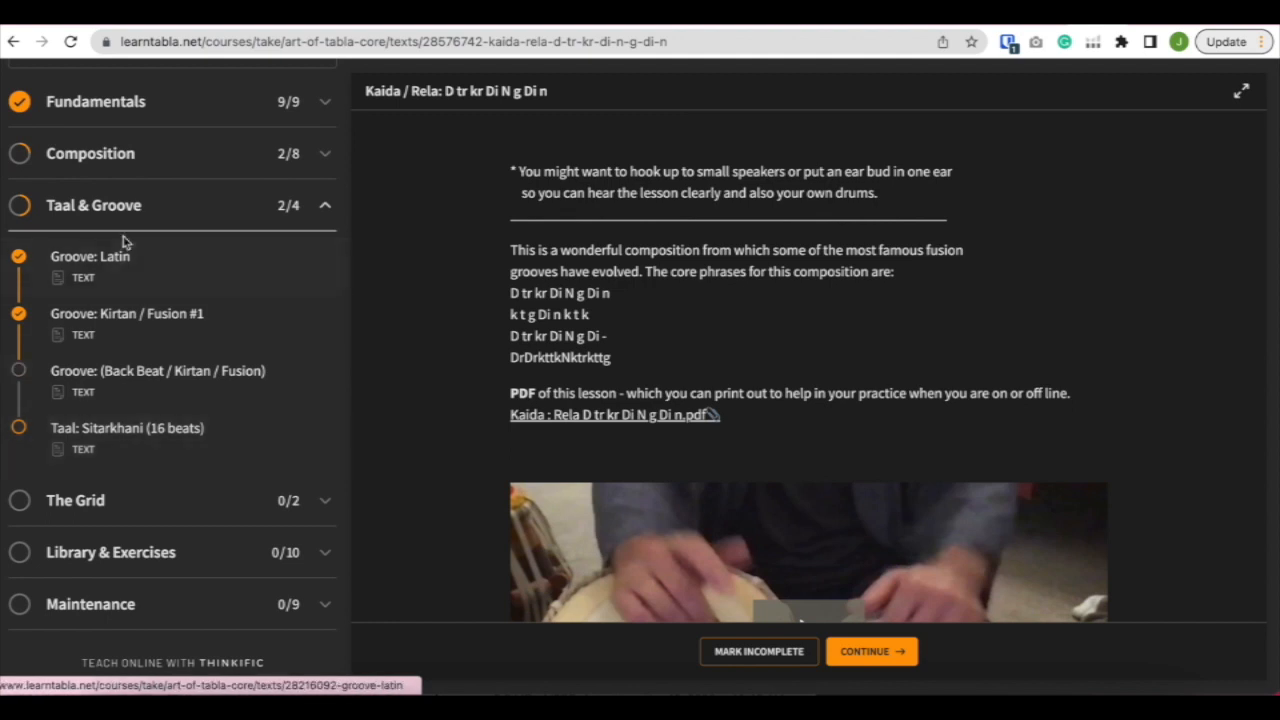
mouse_move(158, 370)
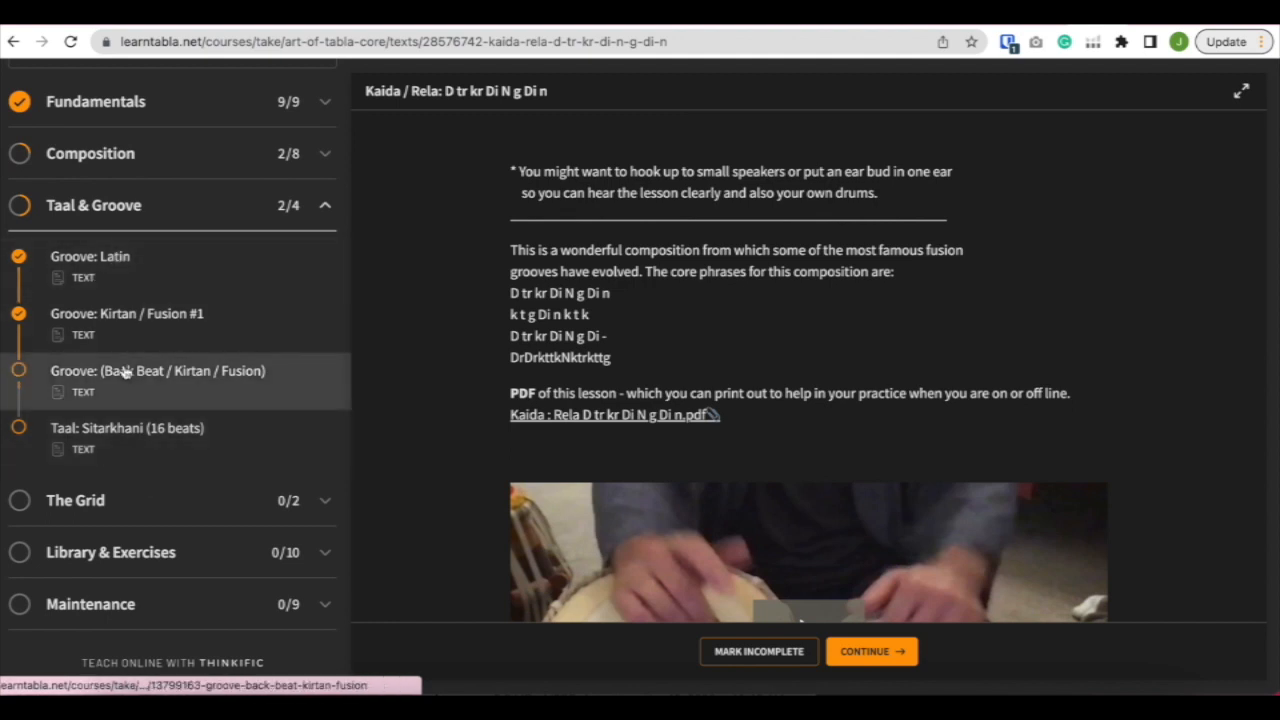
mouse_move(156, 370)
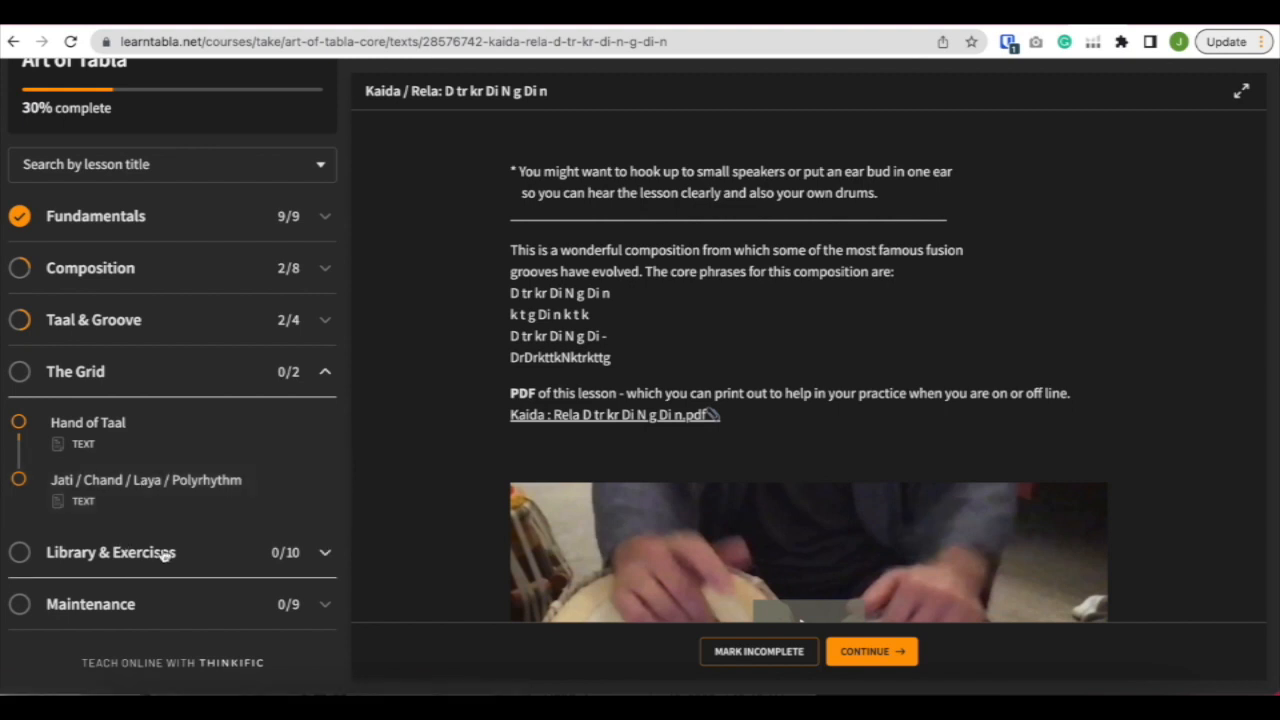
mouse_move(312, 556)
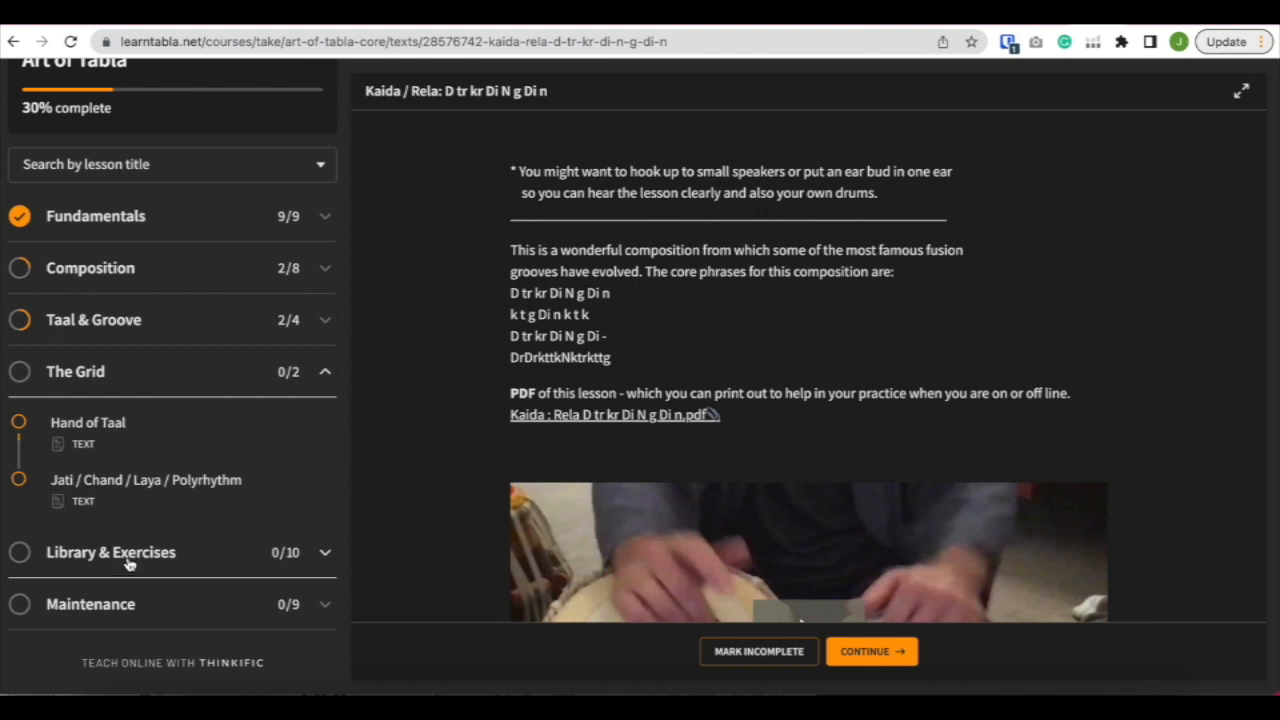
Expand Library & Exercises to show its phrase libraries and exercise lessons
left_click(112, 552)
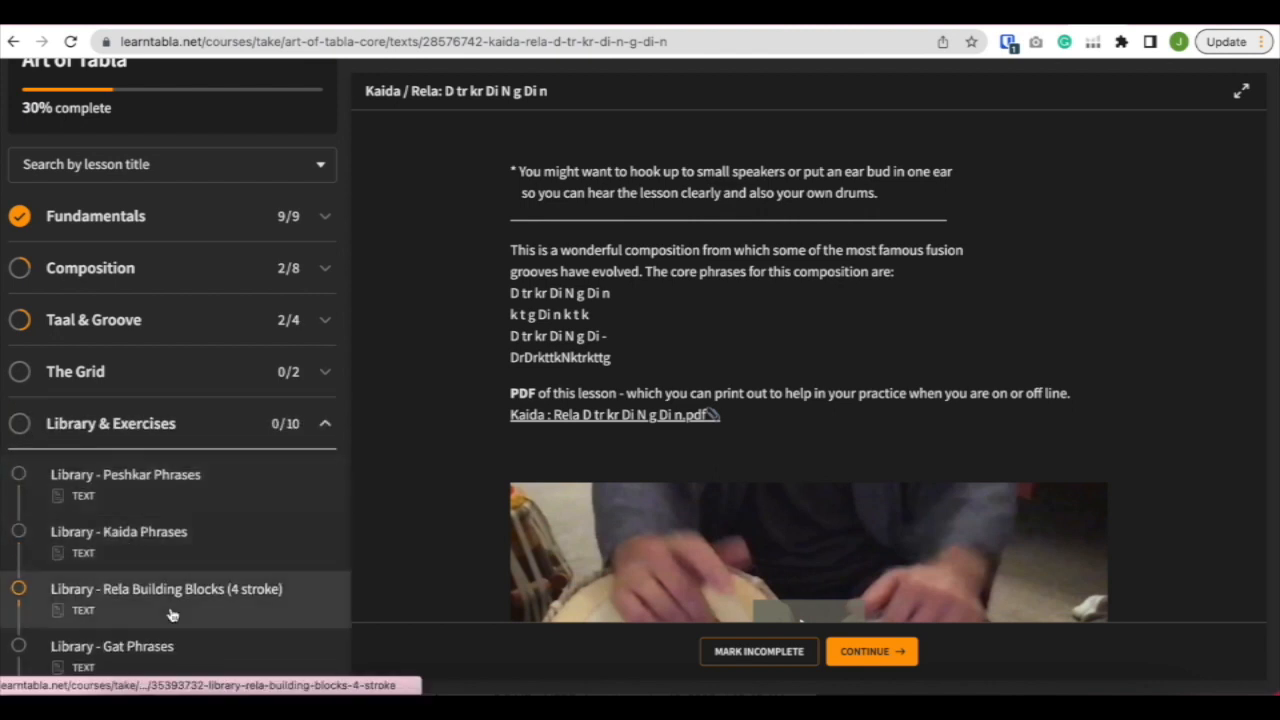
scroll("down", 3)
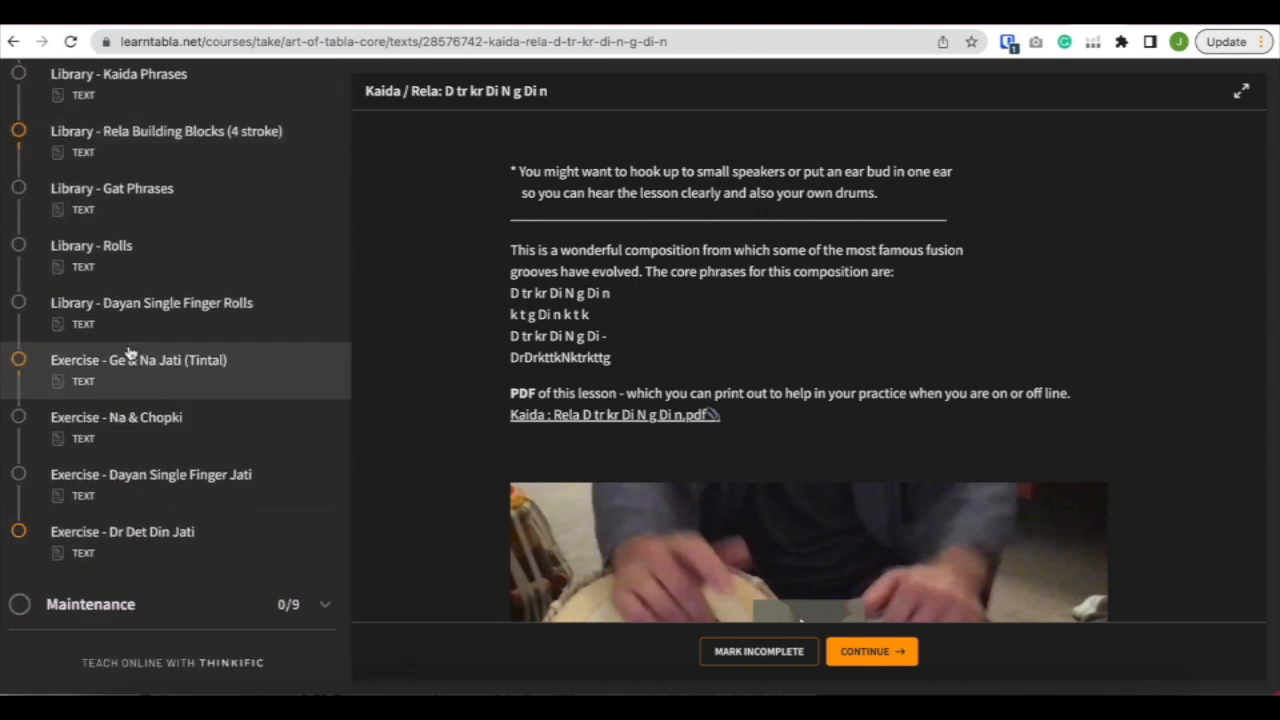
mouse_move(116, 424)
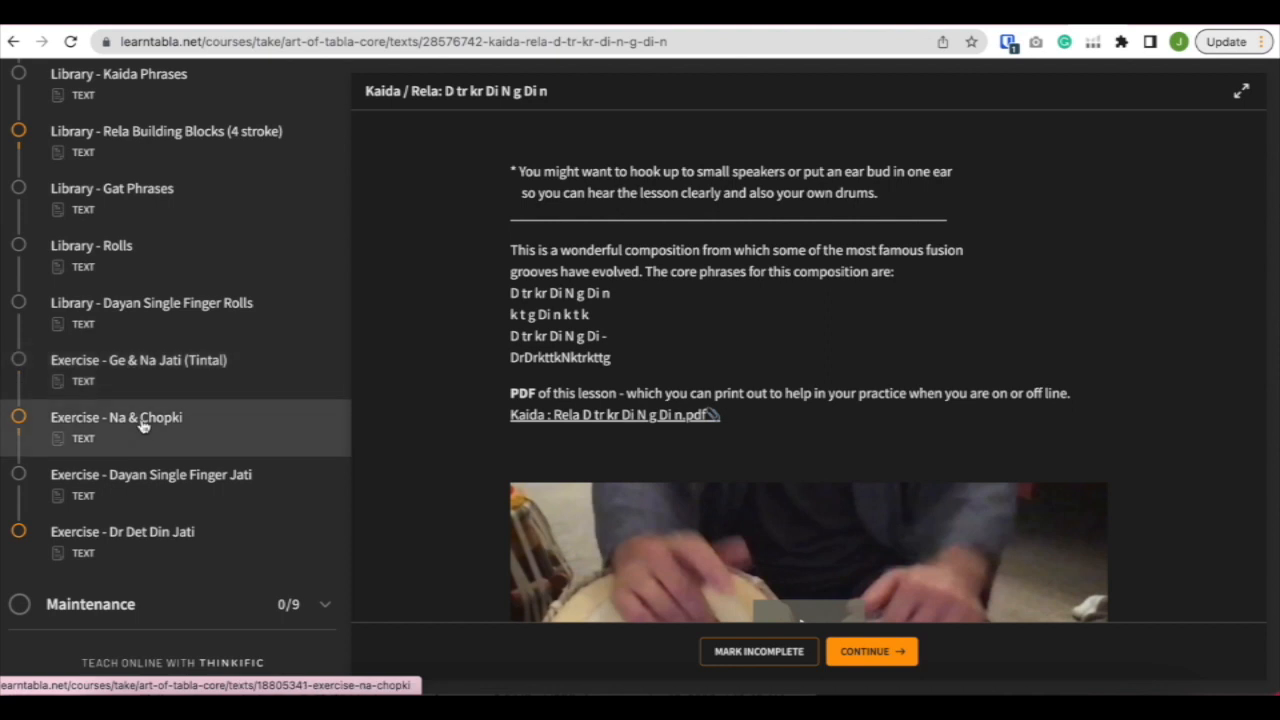
mouse_move(116, 418)
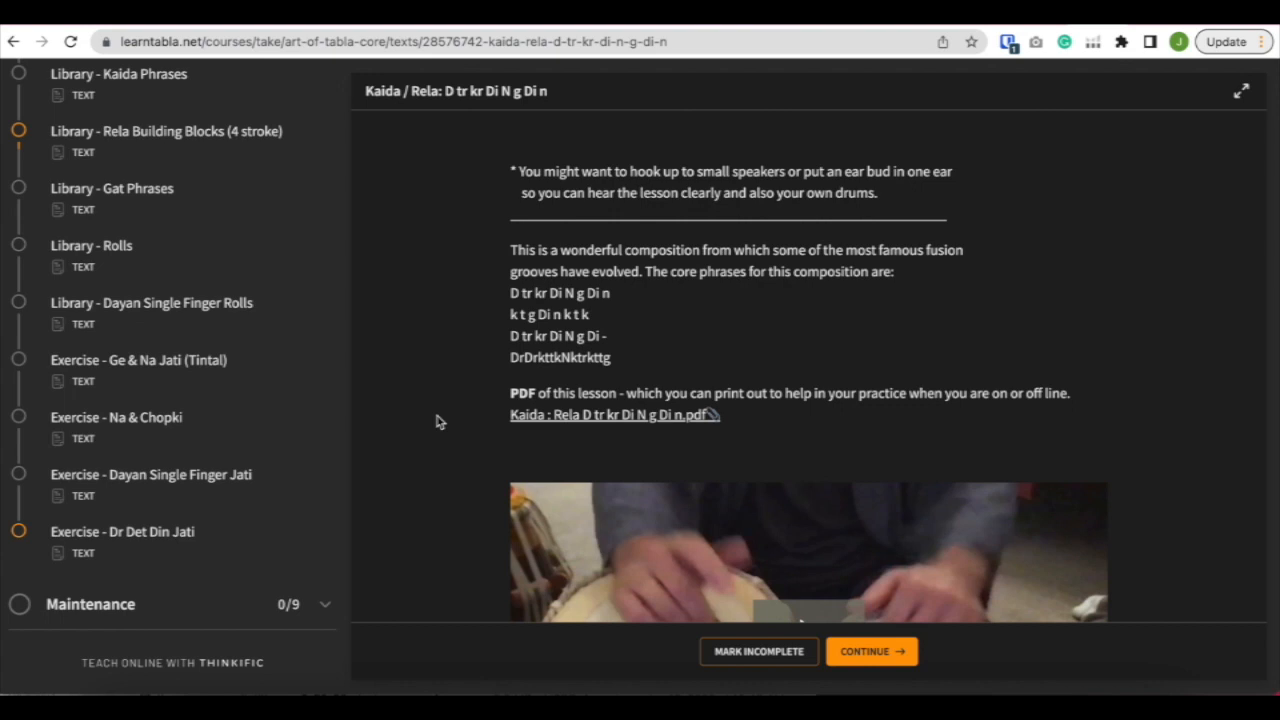
mouse_move(1192, 556)
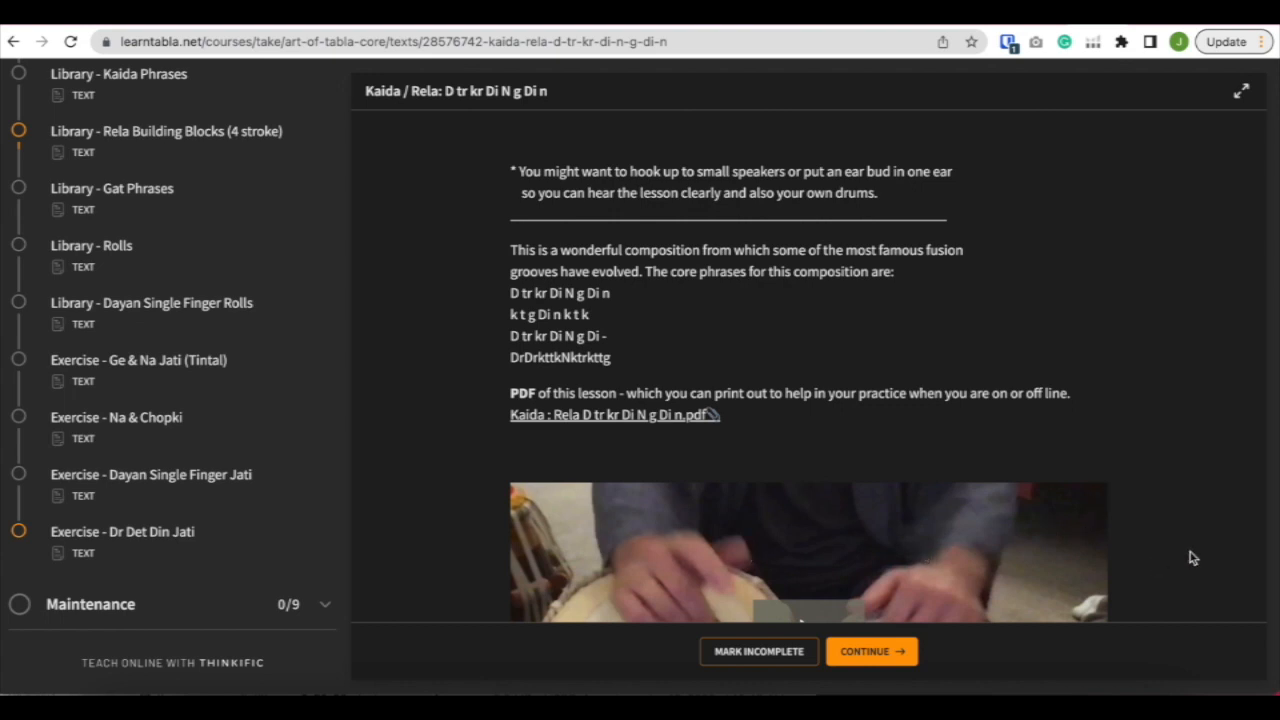